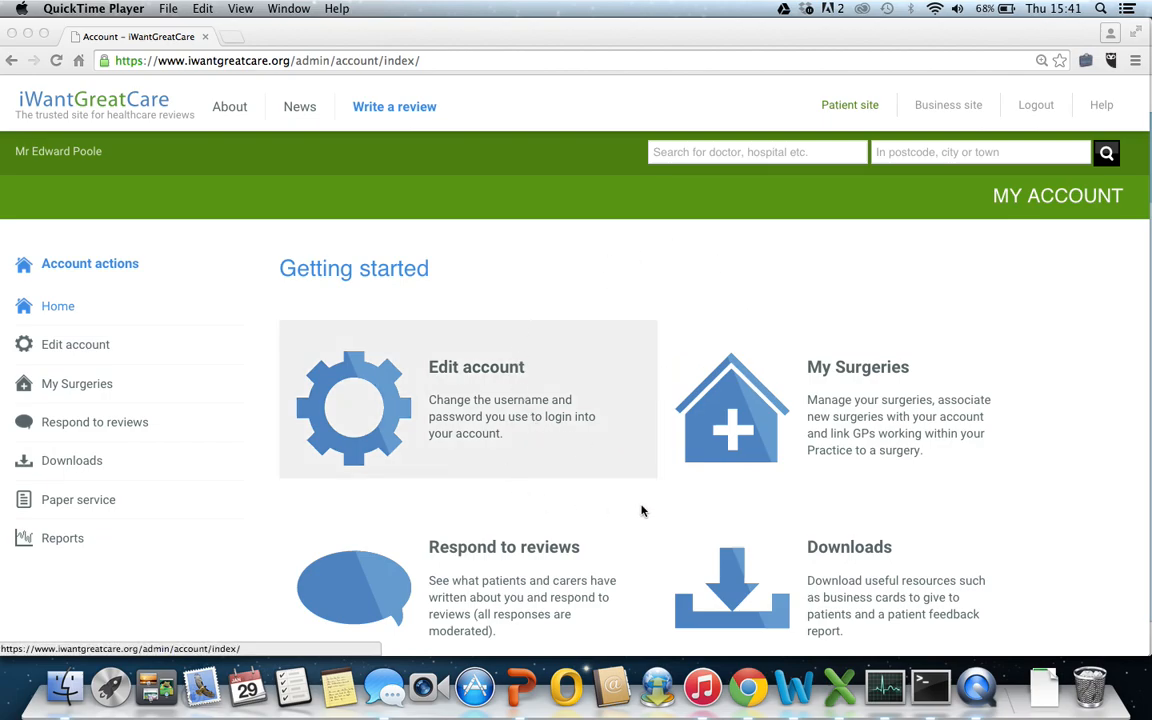
{"action": "mouse_move", "coordinate": [365, 284]}
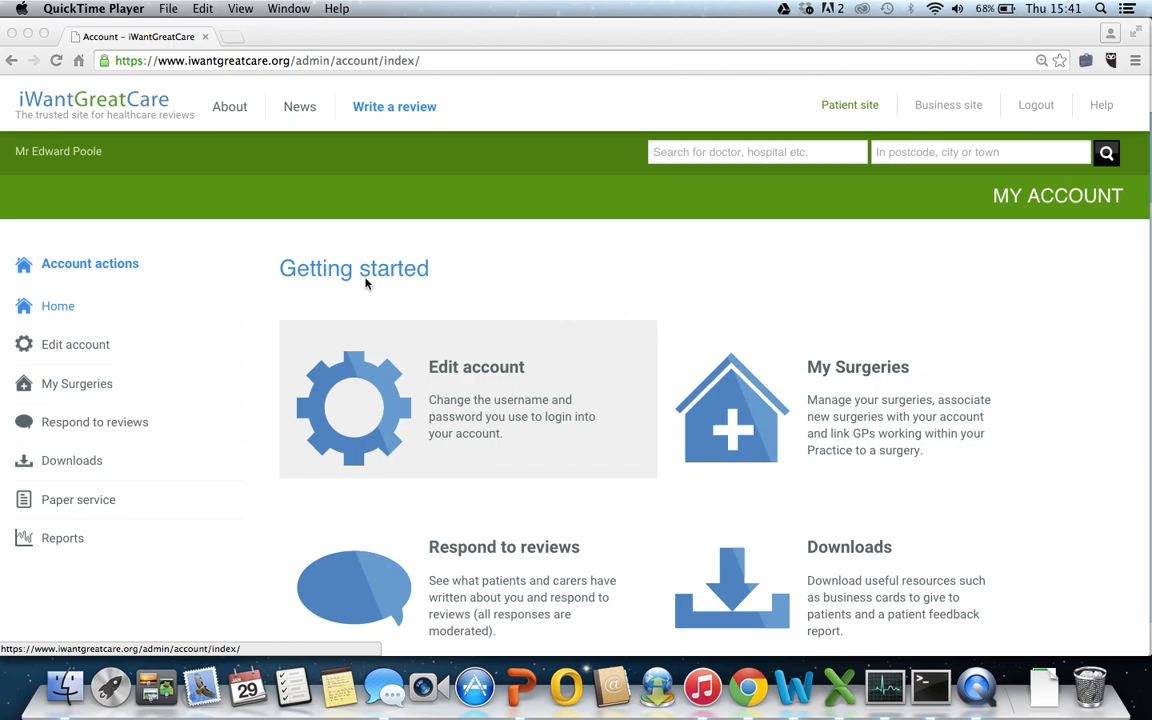
{"action": "mouse_move", "coordinate": [119, 505]}
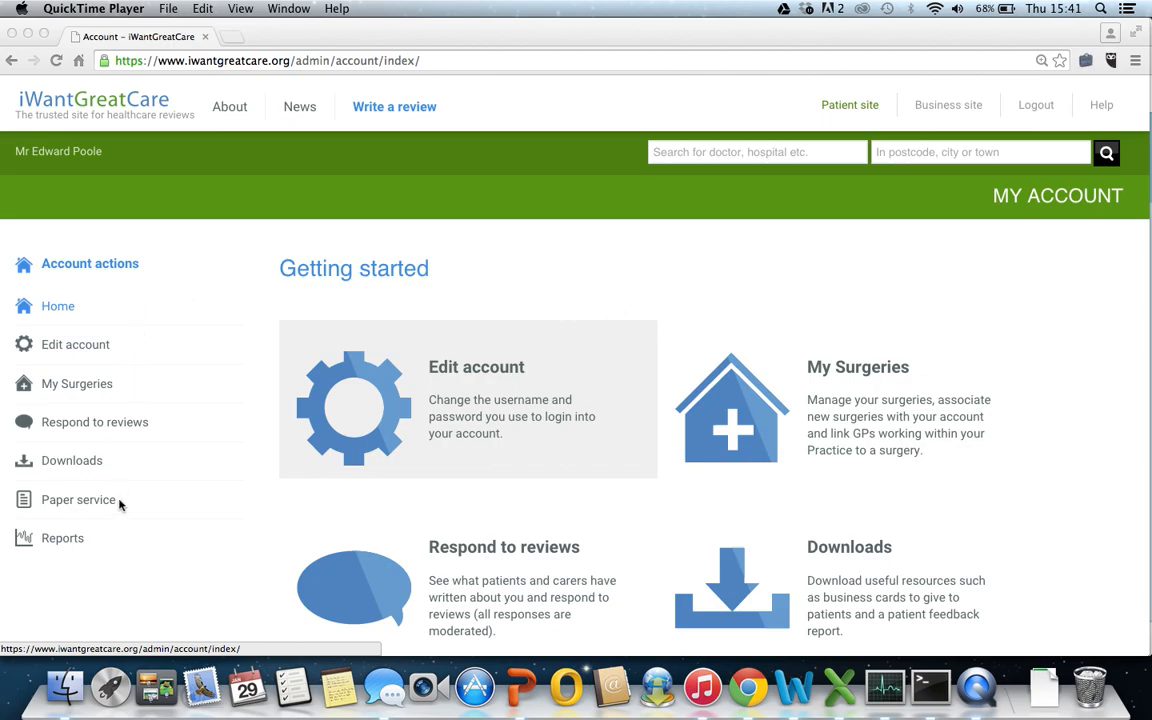
{"action": "mouse_move", "coordinate": [120, 550]}
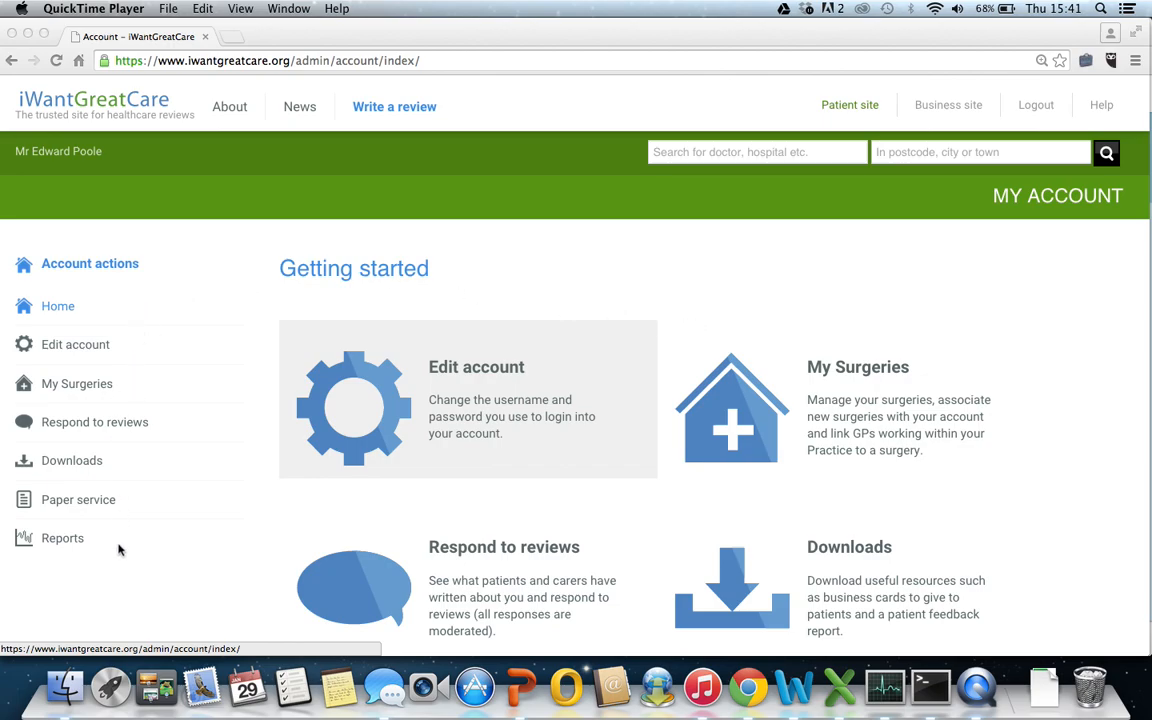
- Open the Reports page for Park End Surgery and choose Surgery Report as the report type
{"action": "left_click", "coordinate": [62, 538]}
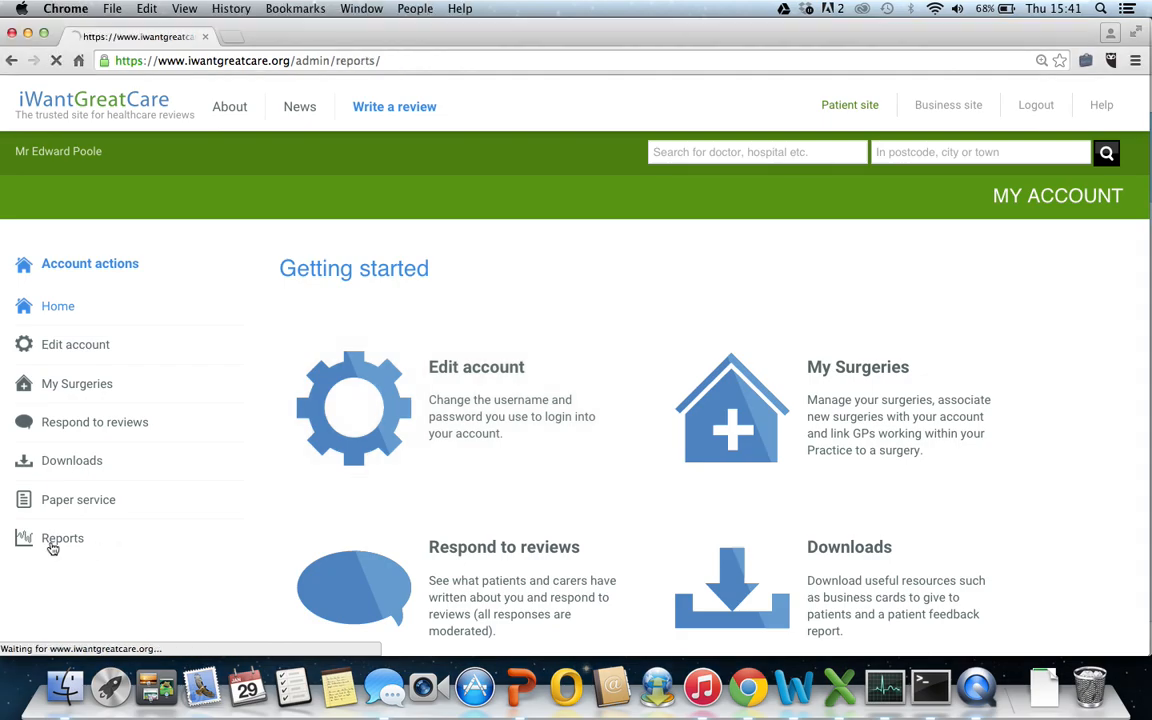
{"action": "left_click", "coordinate": [62, 538]}
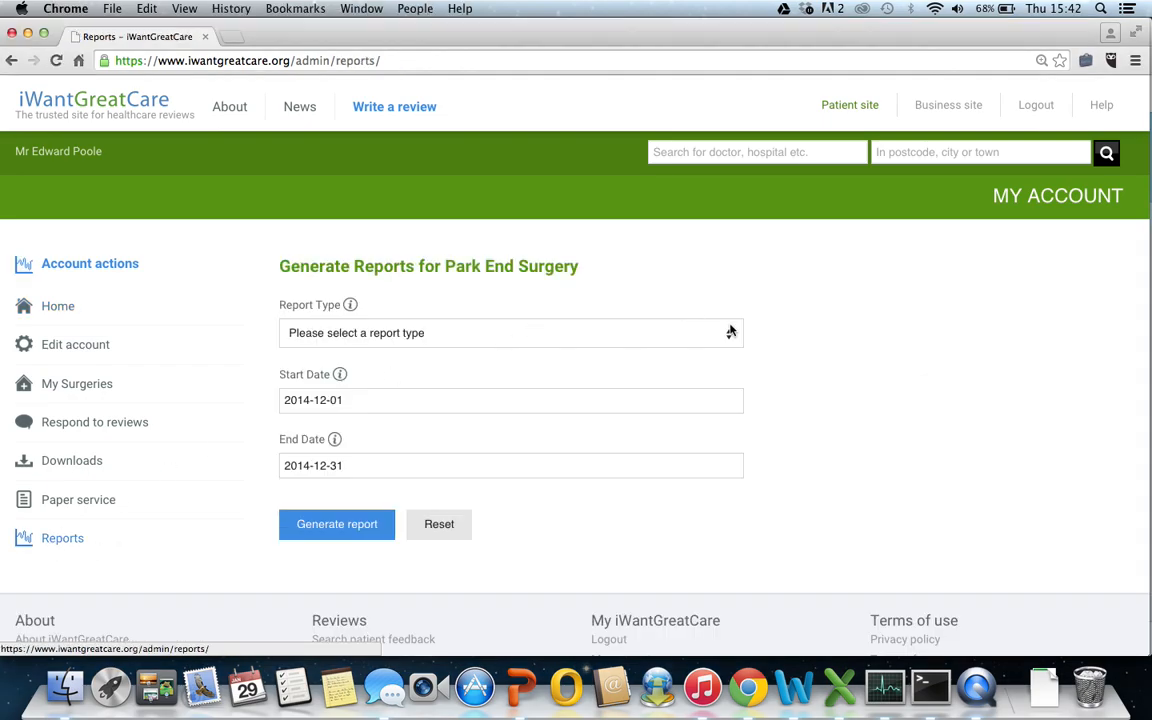
{"action": "left_click", "coordinate": [511, 333]}
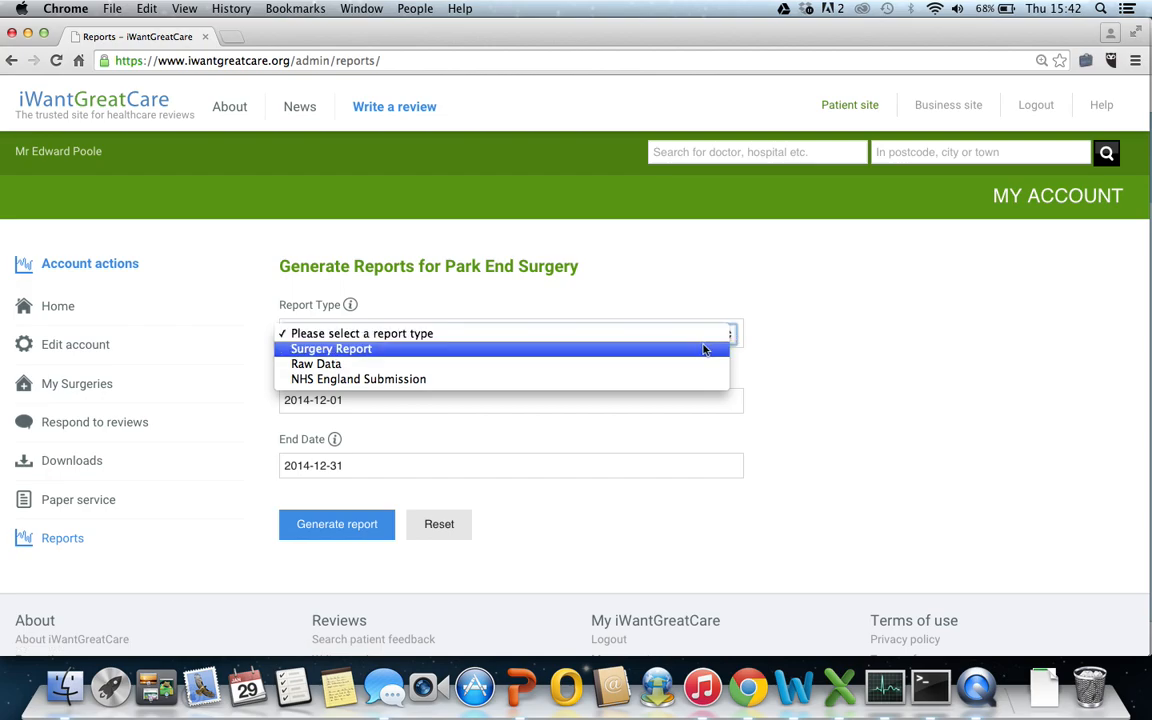
{"action": "mouse_move", "coordinate": [695, 379]}
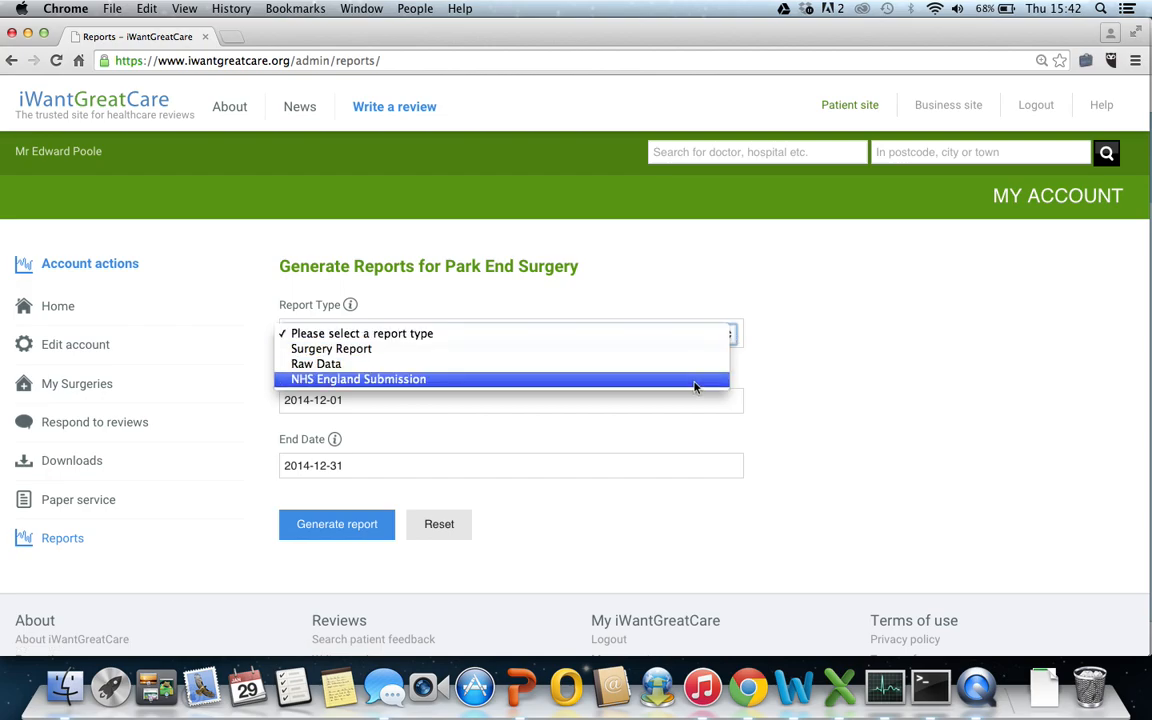
{"action": "mouse_move", "coordinate": [614, 349]}
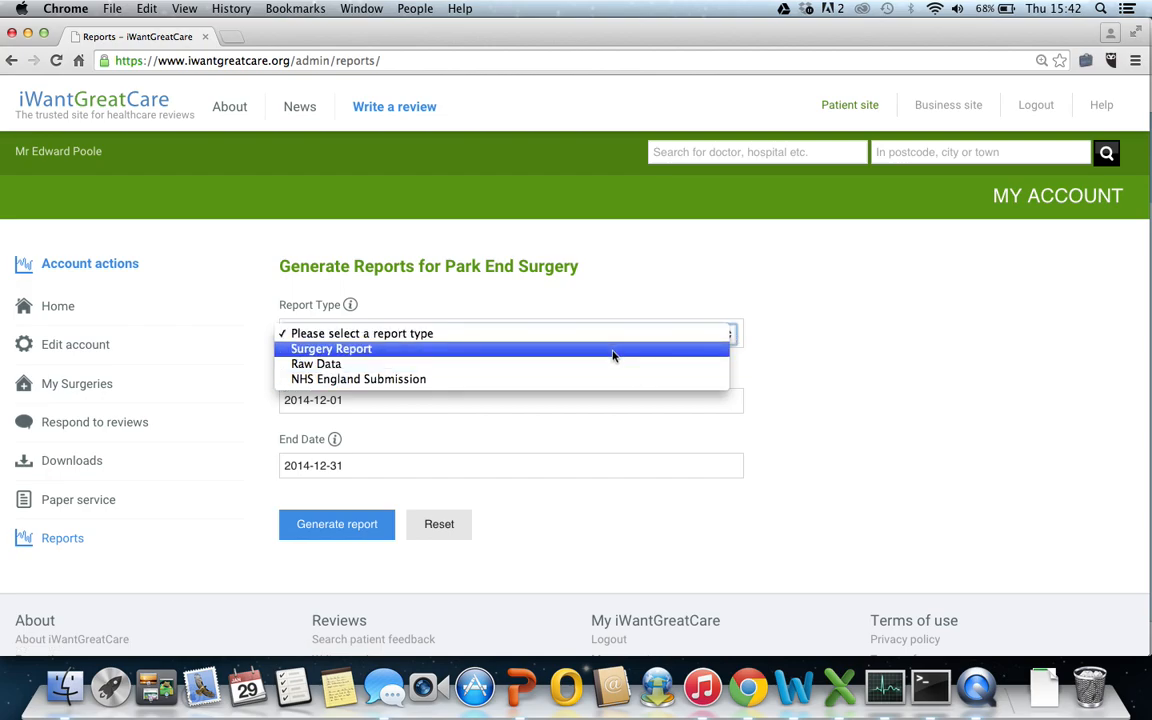
{"action": "left_click", "coordinate": [331, 348]}
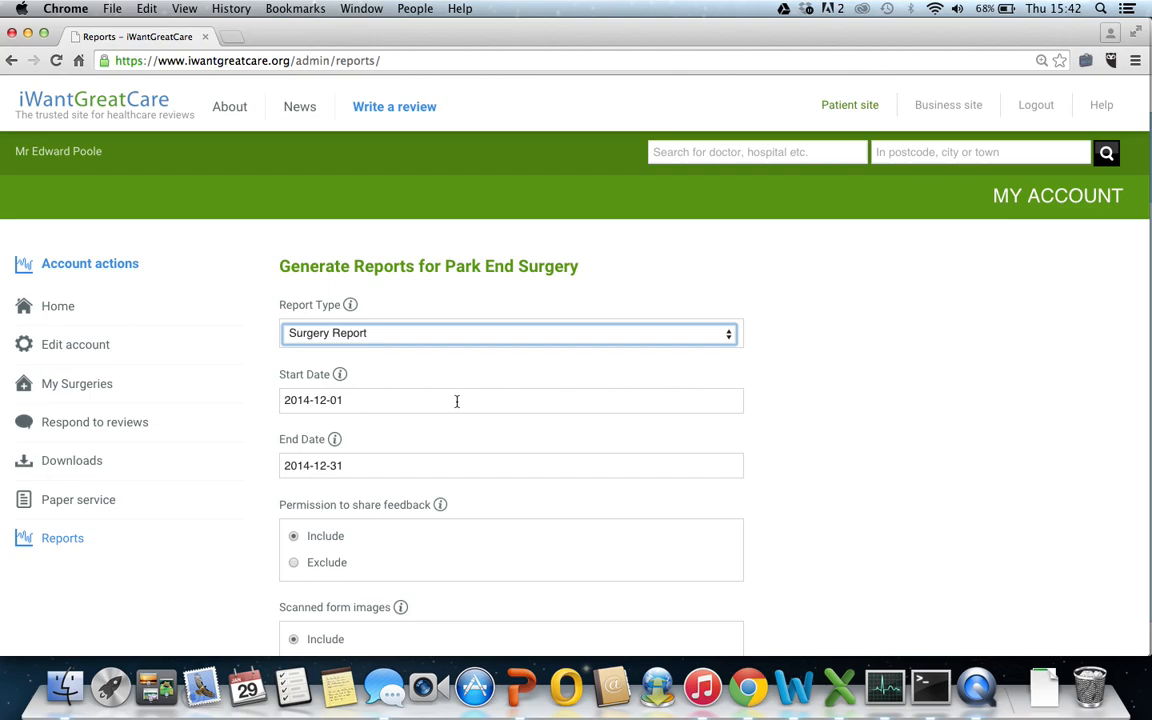
- Set Start Date to 2015-01-01 and pick 29 January 2015 as End Date
{"action": "left_click", "coordinate": [457, 400]}
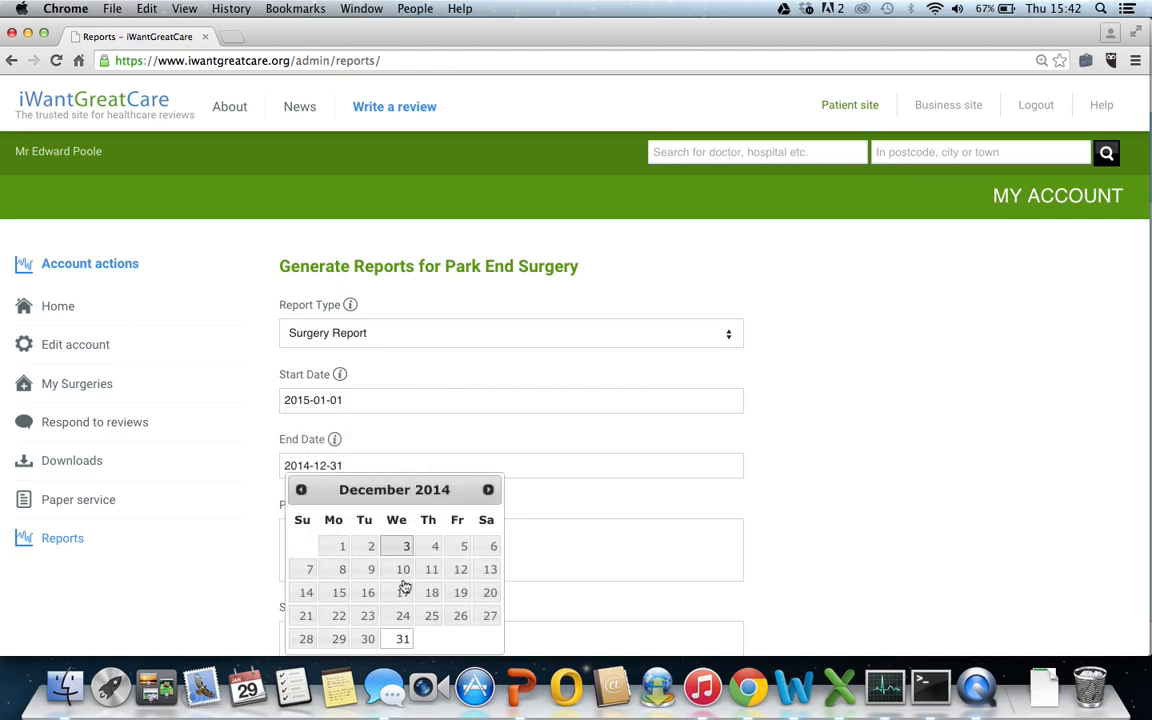
{"action": "left_click", "coordinate": [488, 489]}
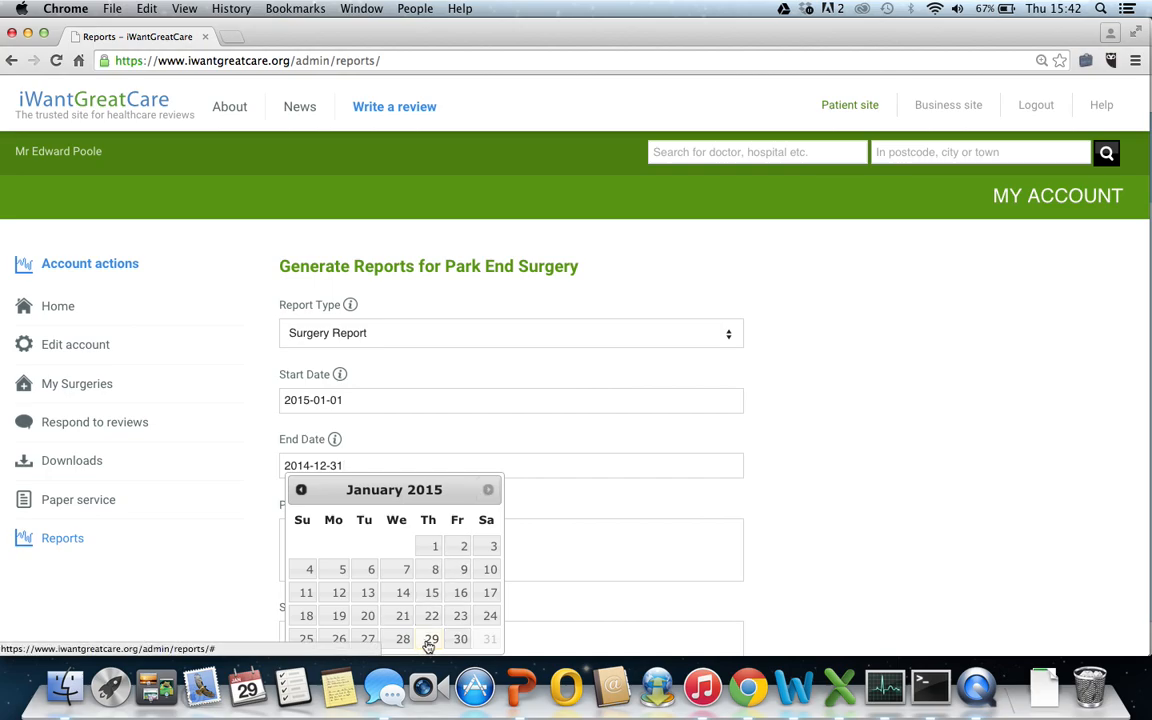
{"action": "left_click", "coordinate": [430, 638]}
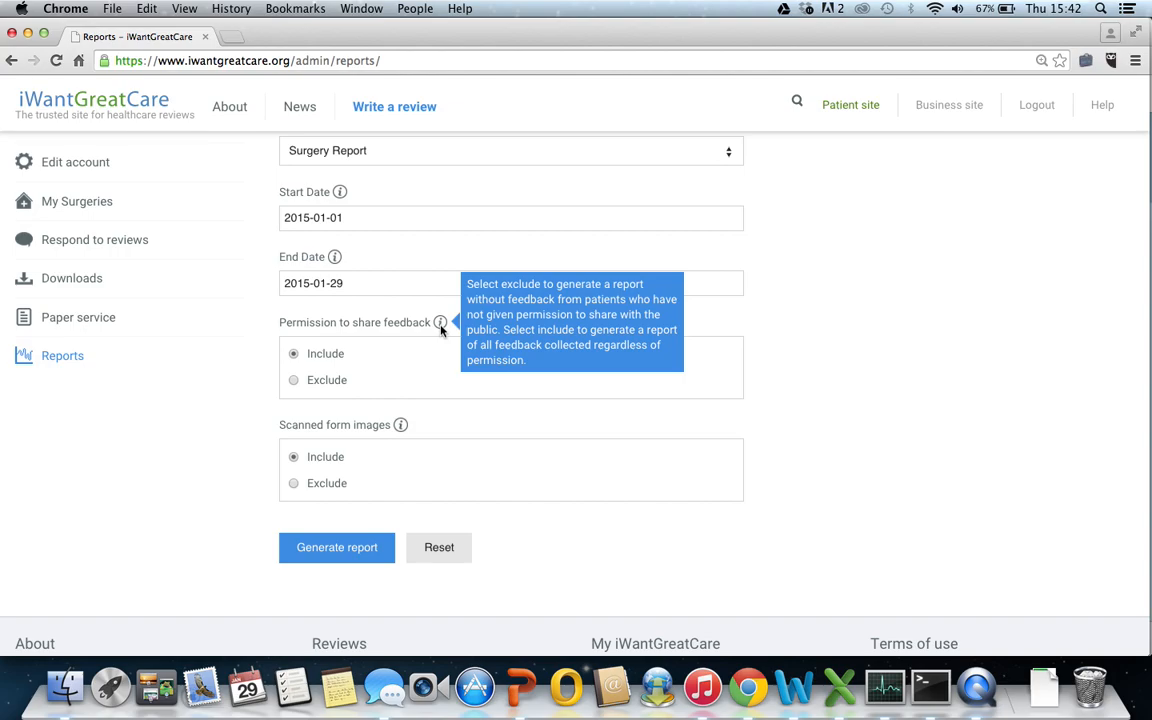
{"action": "mouse_move", "coordinate": [343, 368]}
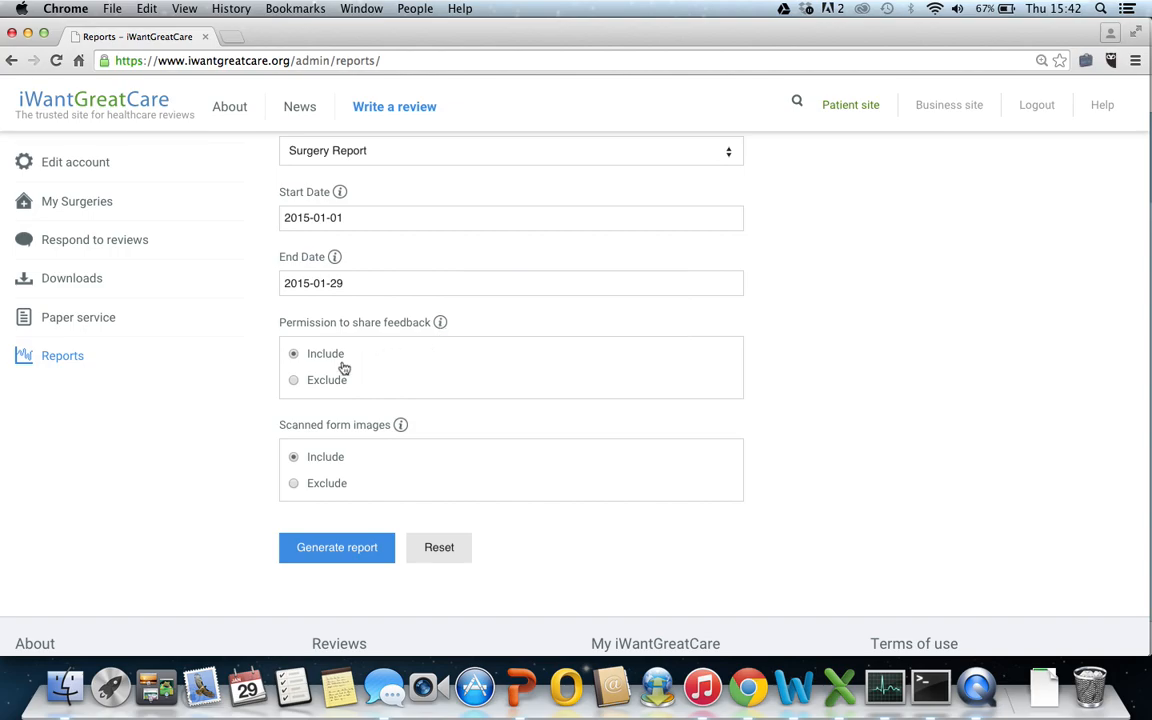
{"action": "mouse_move", "coordinate": [400, 424]}
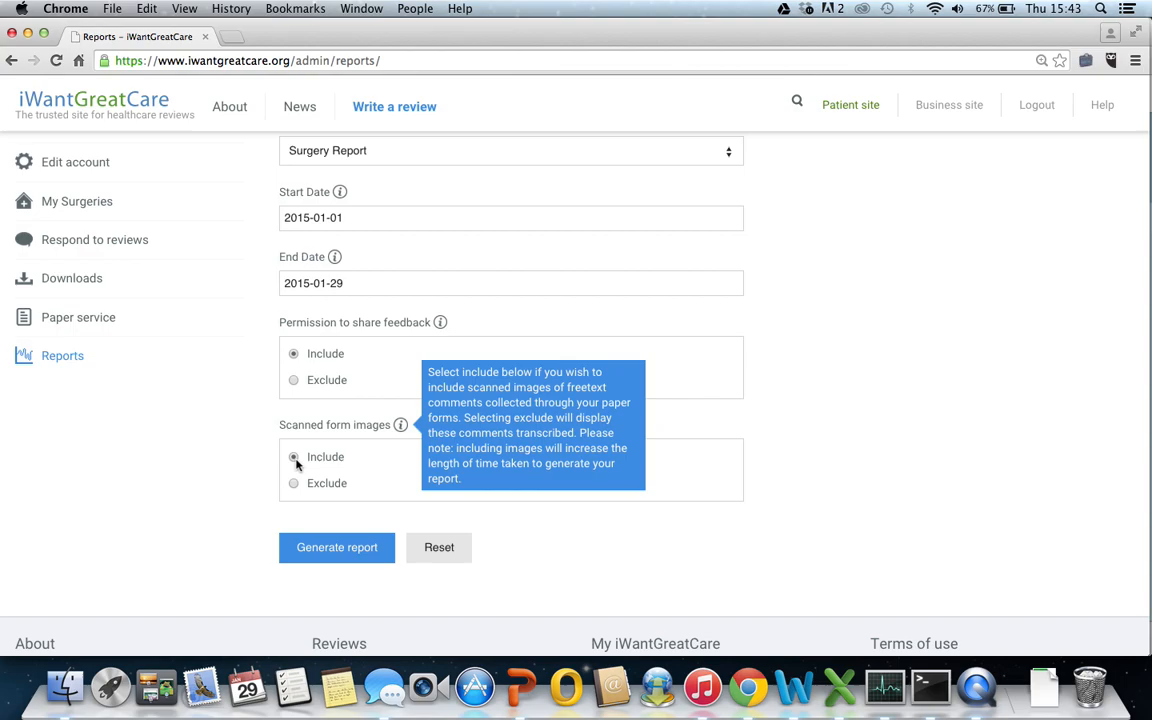
{"action": "mouse_move", "coordinate": [346, 468]}
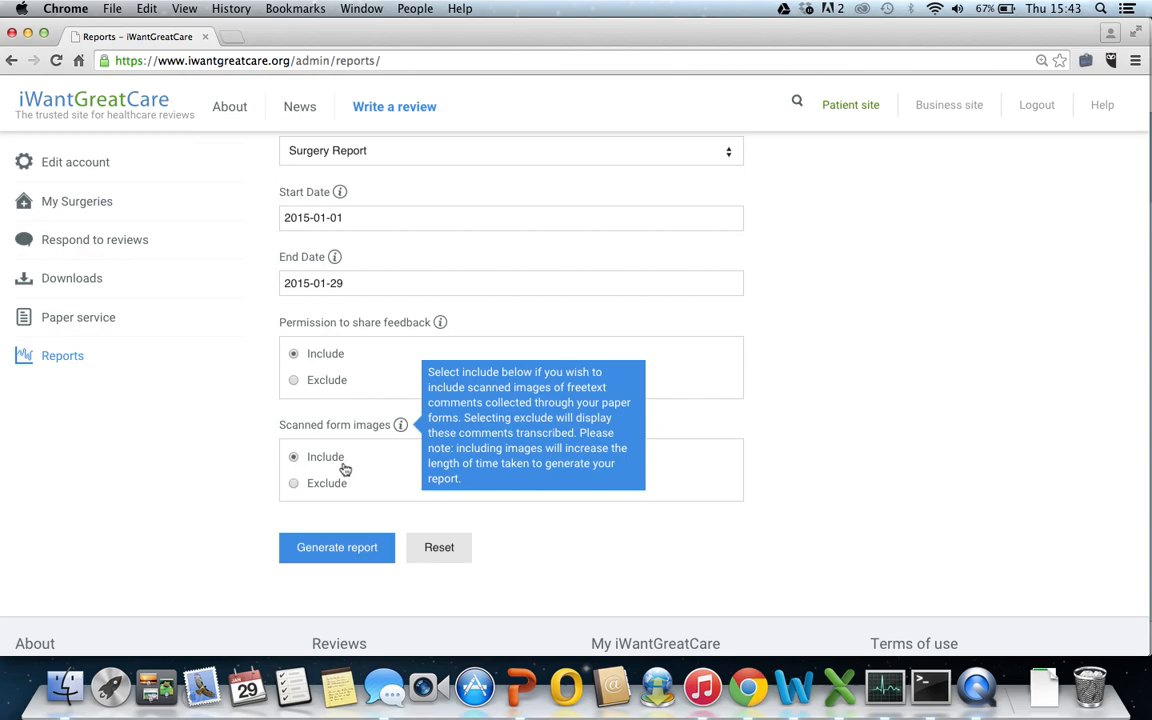
- Generate the 1–29 January 2015 Surgery Report and wait for its PDF download
{"action": "left_click", "coordinate": [337, 547]}
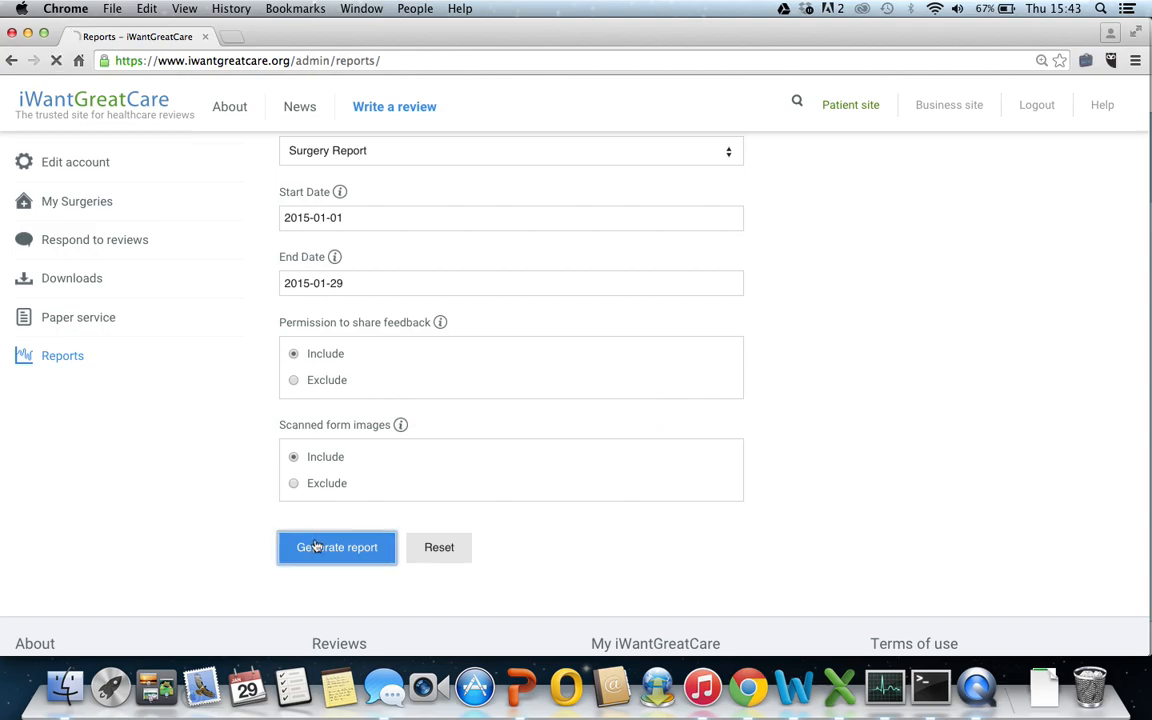
{"action": "left_click", "coordinate": [337, 547]}
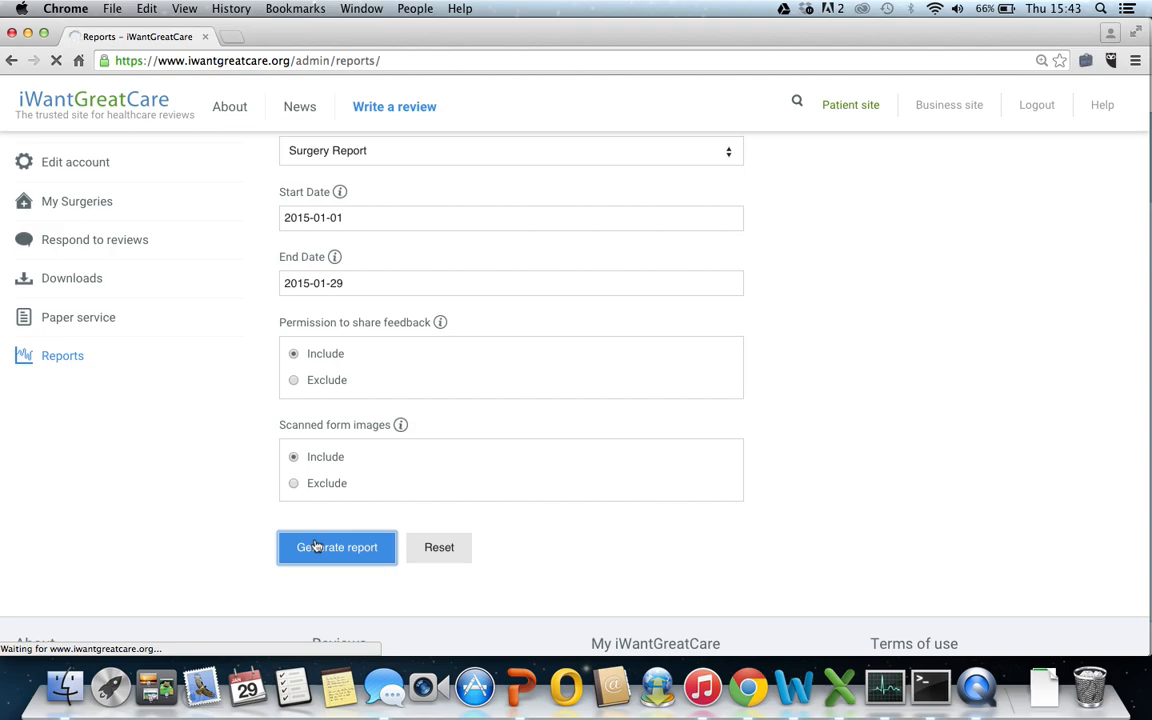
{"action": "left_click", "coordinate": [337, 547]}
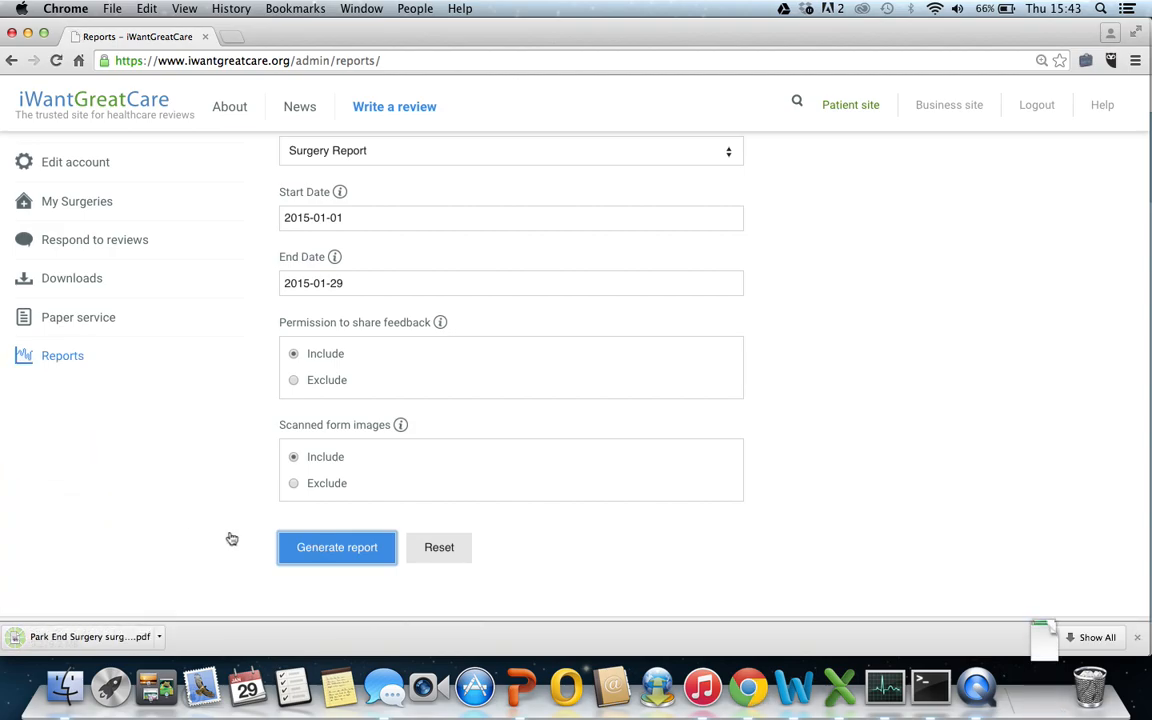
- Open the downloaded Surgery Report PDF showing a 4.5 average from 121 reviews
{"action": "left_click", "coordinate": [337, 547]}
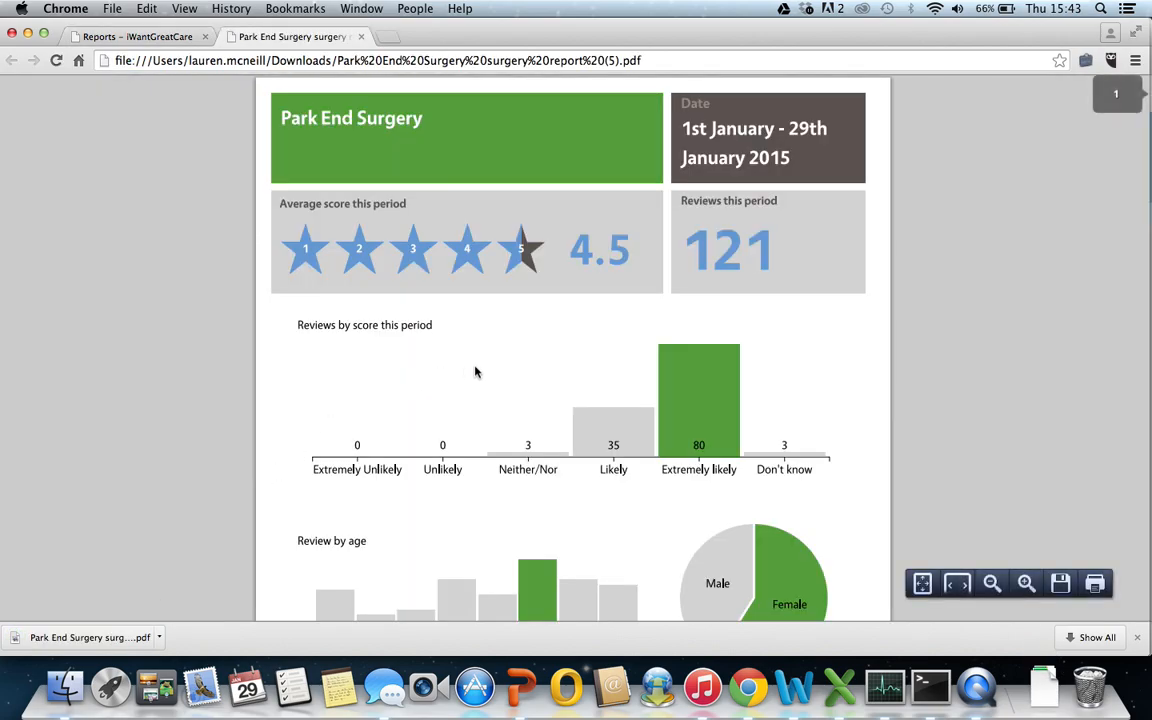
{"action": "mouse_move", "coordinate": [673, 343]}
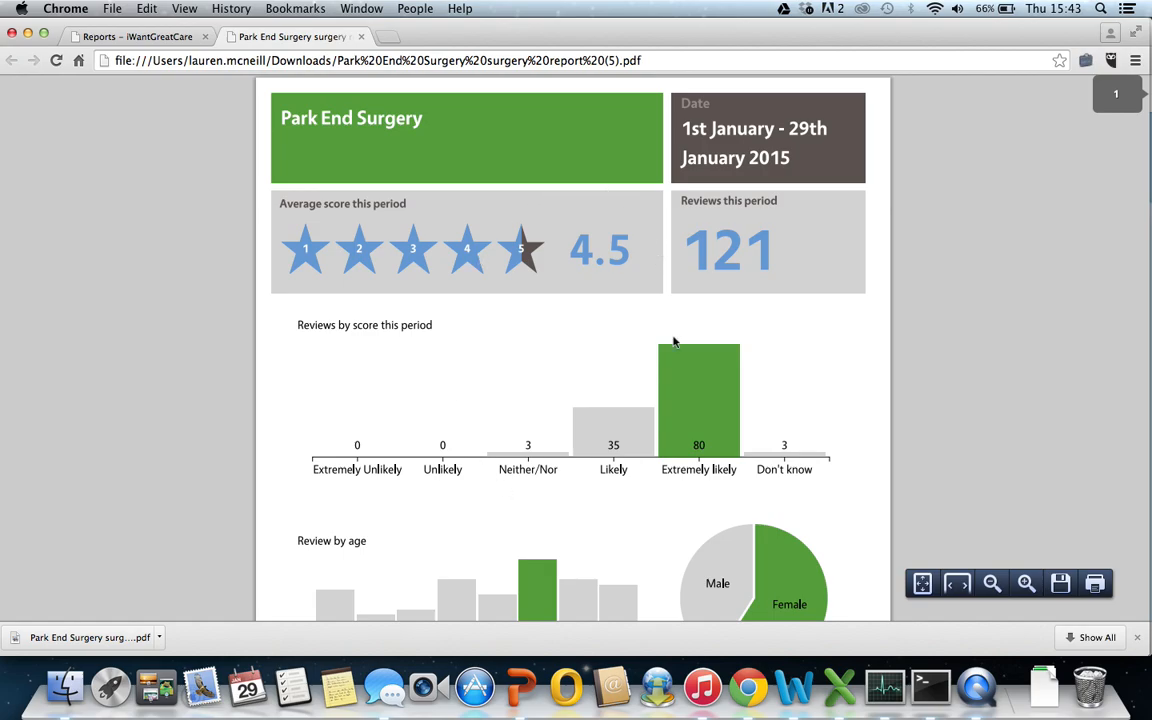
{"action": "mouse_move", "coordinate": [290, 146]}
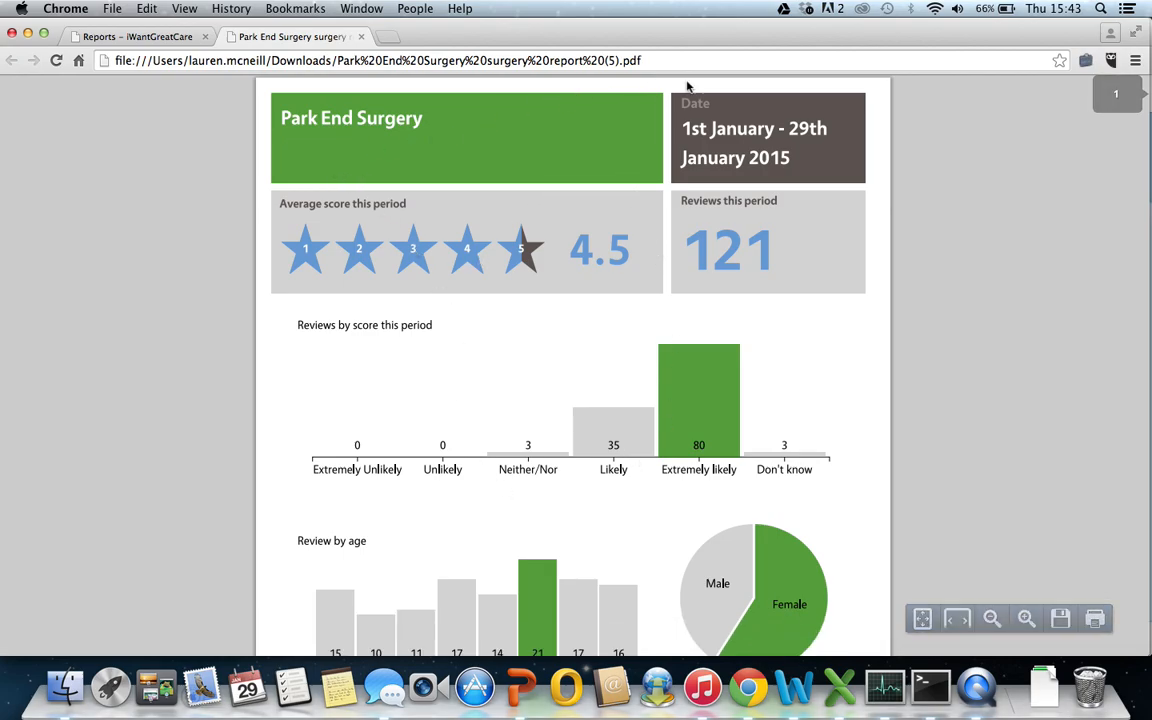
{"action": "mouse_move", "coordinate": [848, 172]}
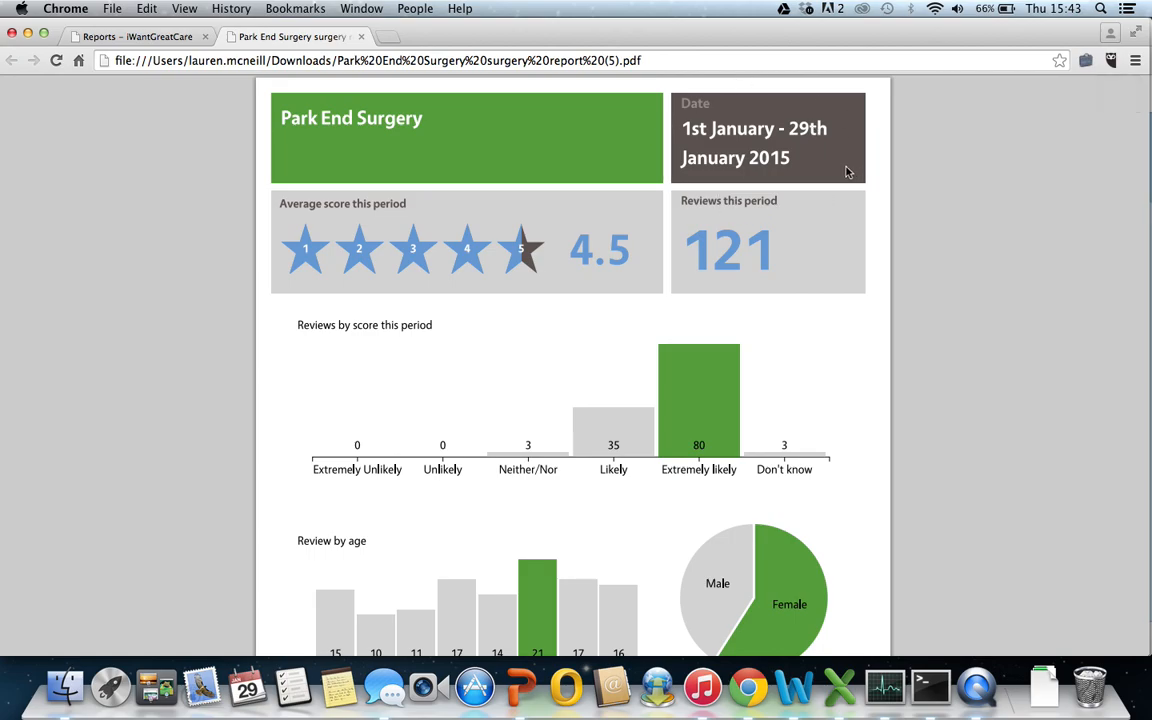
{"action": "mouse_move", "coordinate": [598, 268]}
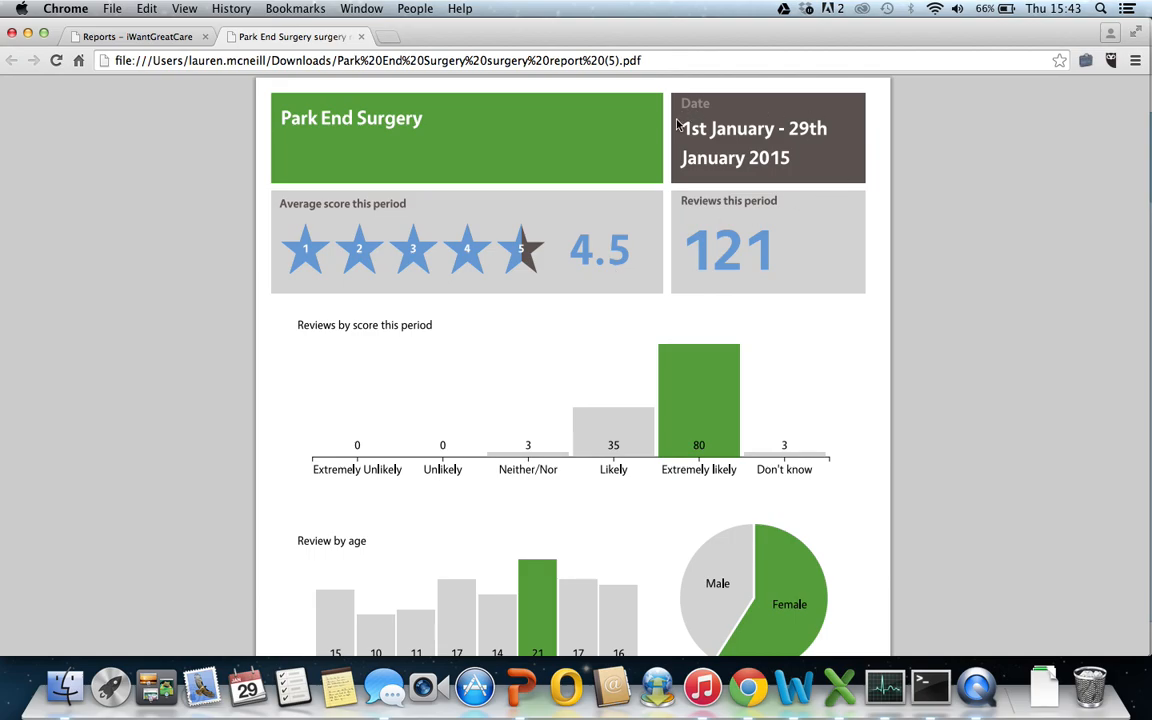
{"action": "mouse_move", "coordinate": [817, 204]}
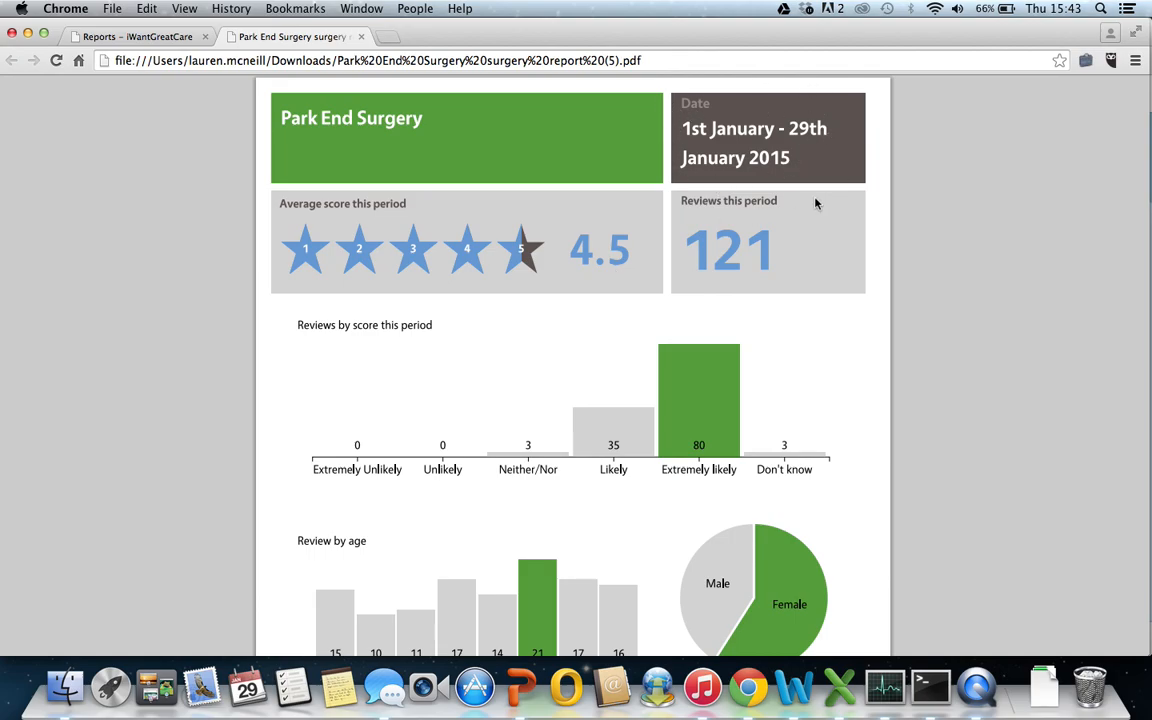
{"action": "scroll", "scroll_direction": "down", "scroll_amount": 3}
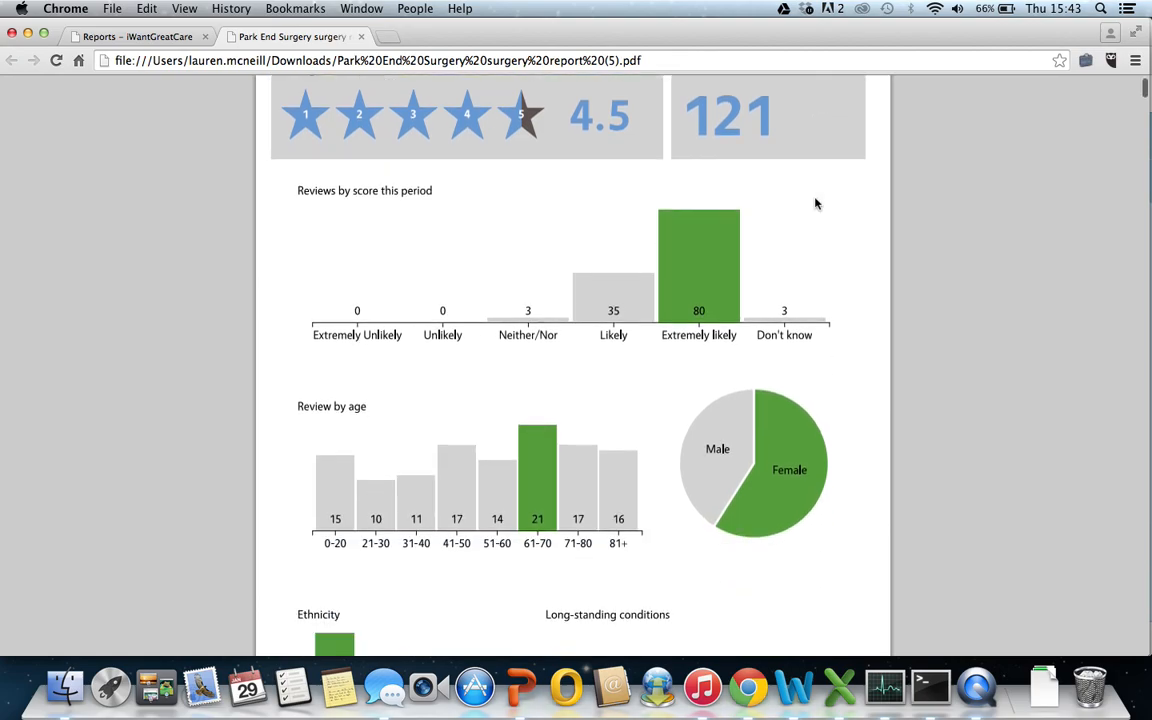
{"action": "scroll", "scroll_direction": "down", "scroll_amount": 3}
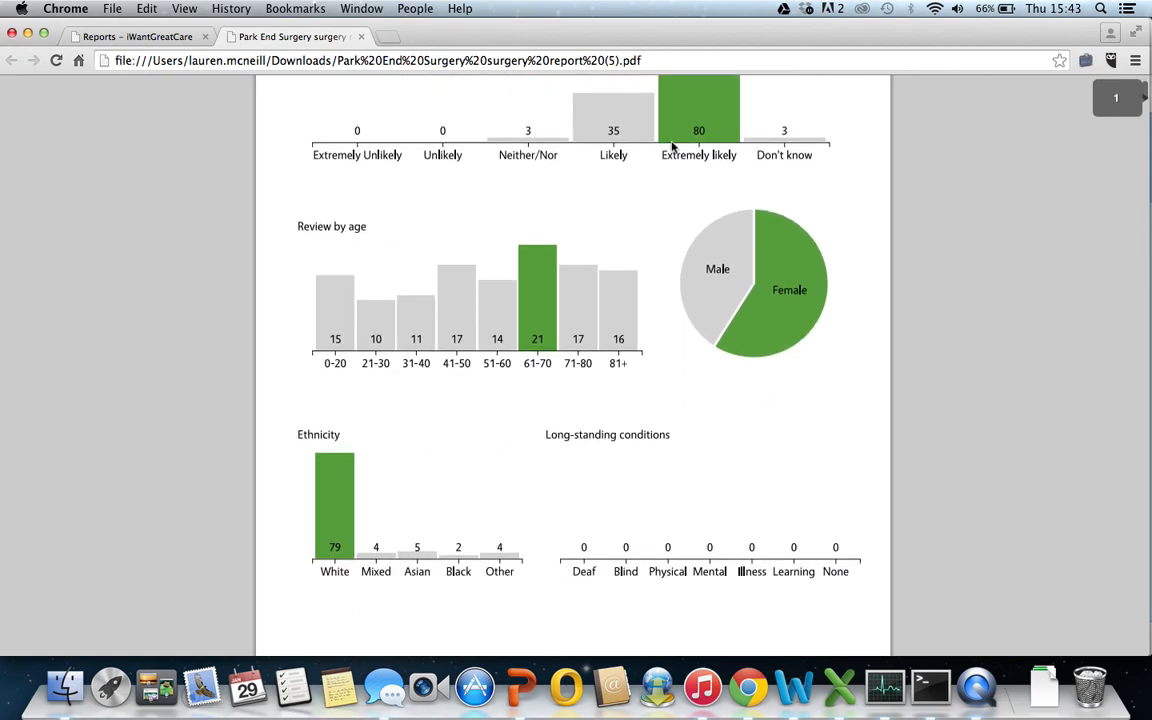
{"action": "mouse_move", "coordinate": [830, 197]}
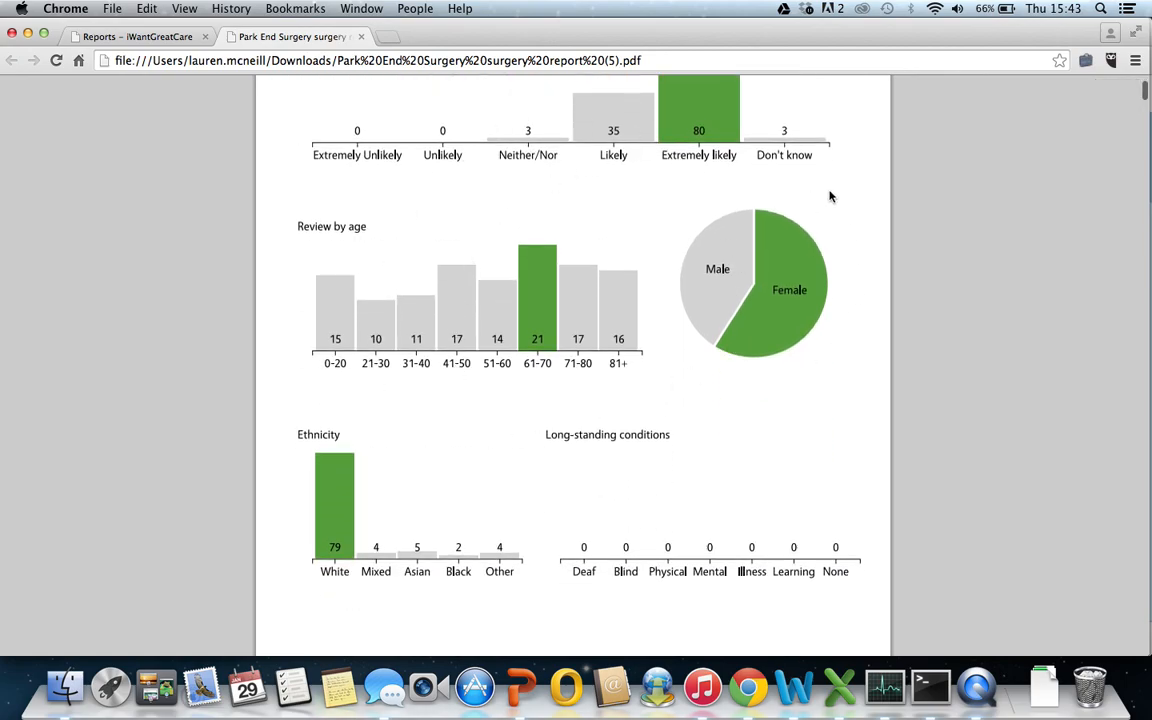
{"action": "scroll", "scroll_direction": "down", "scroll_amount": 3}
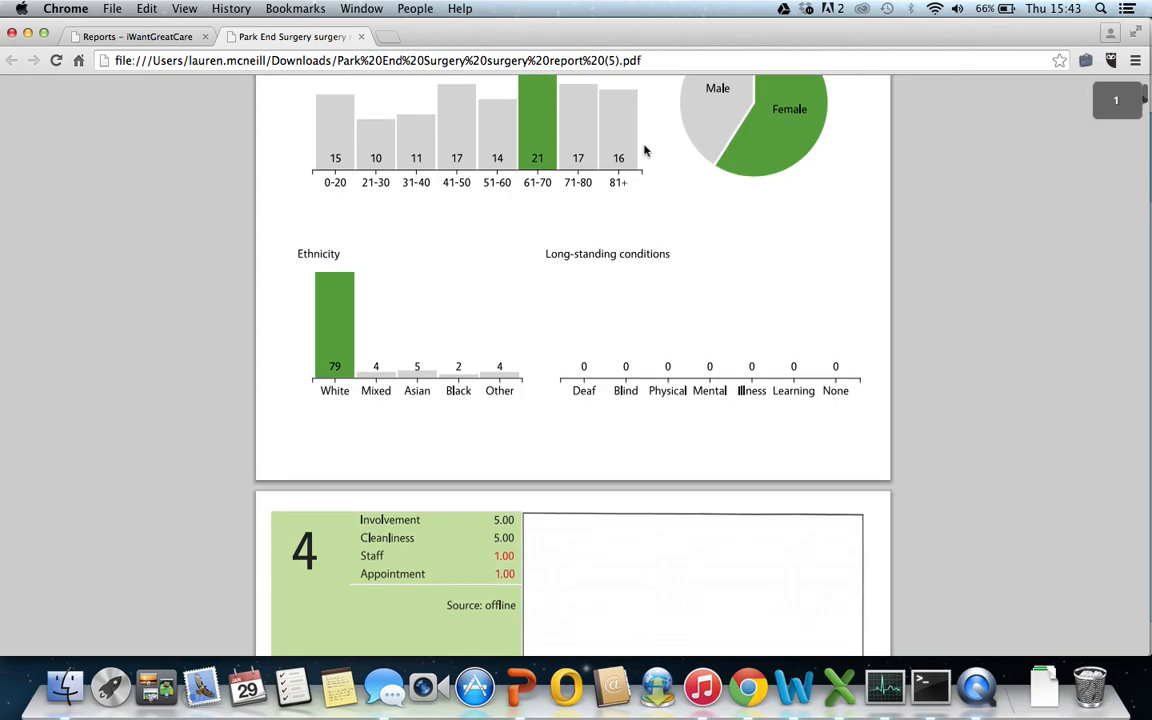
{"action": "scroll", "scroll_direction": "down", "scroll_amount": 3}
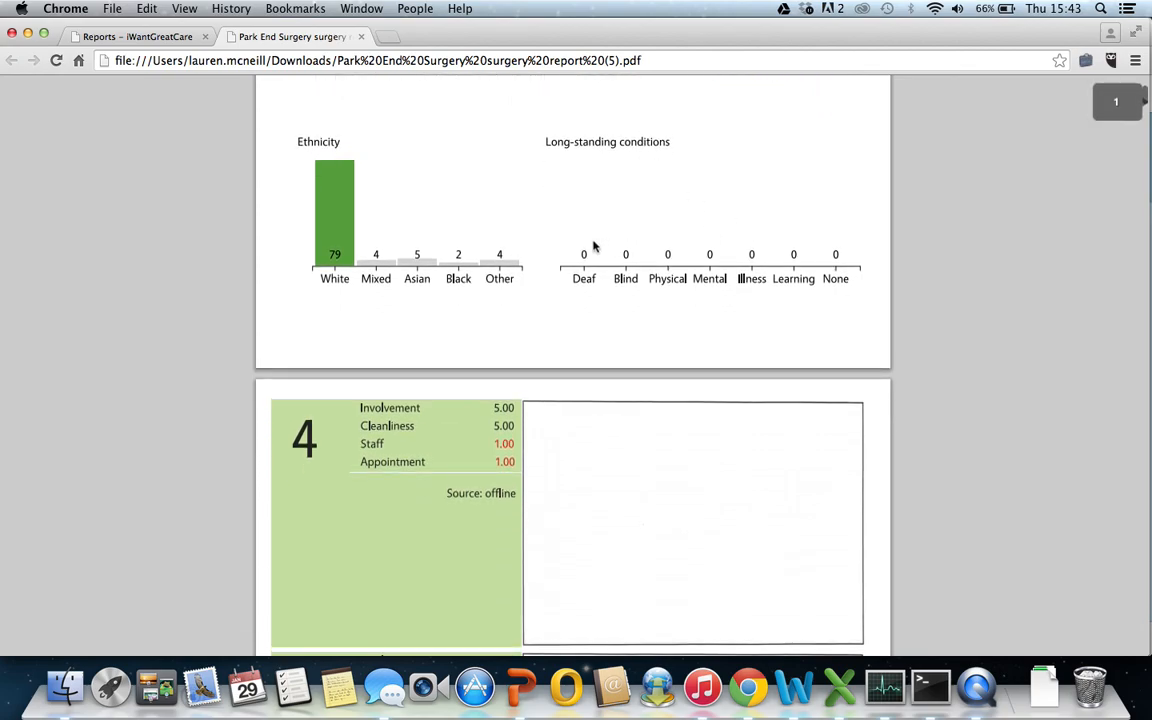
{"action": "mouse_move", "coordinate": [576, 292]}
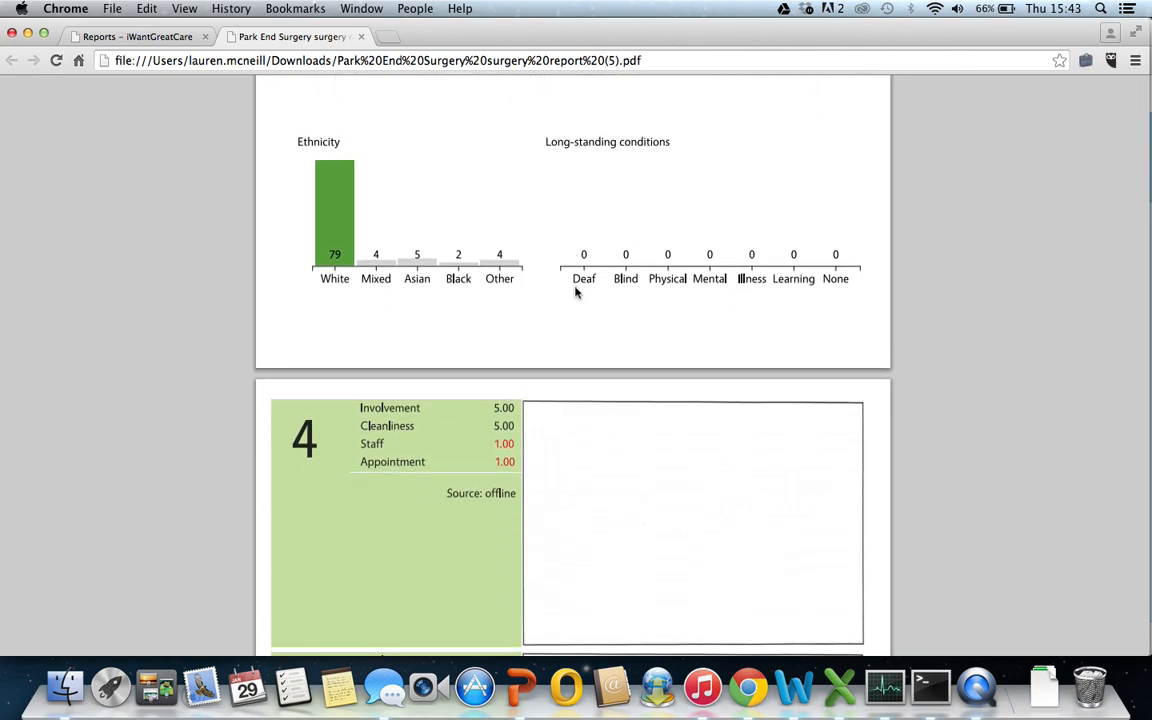
{"action": "mouse_move", "coordinate": [832, 290]}
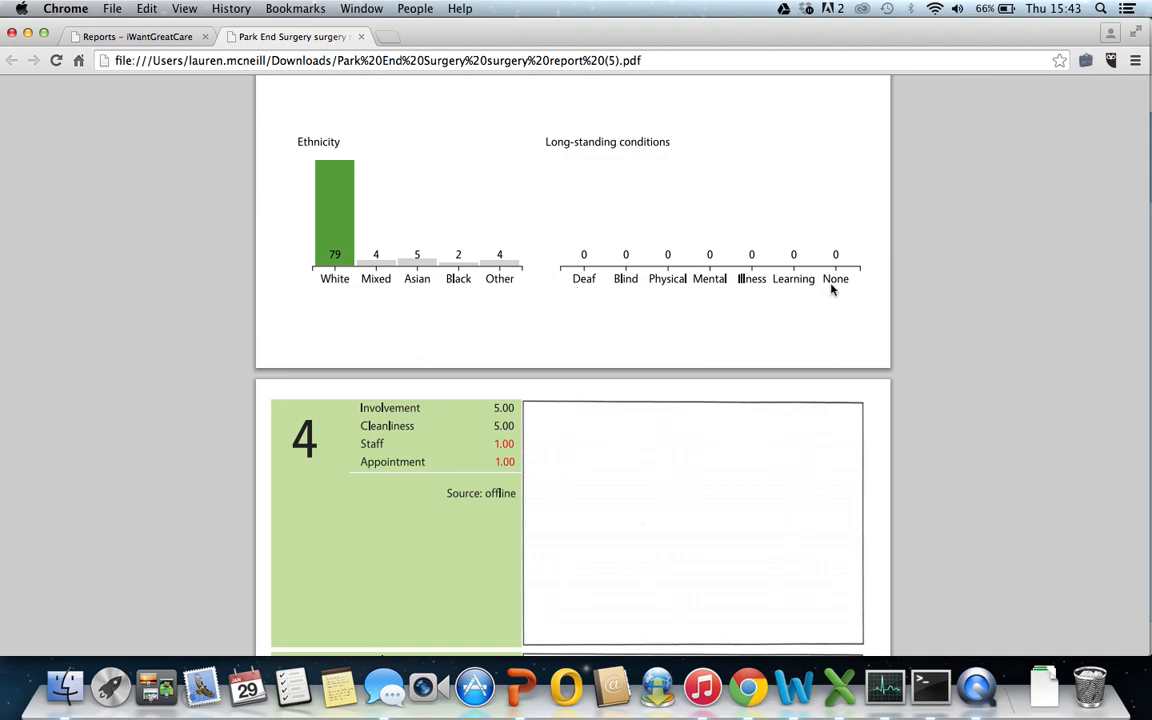
{"action": "scroll", "scroll_direction": "down", "scroll_amount": 3}
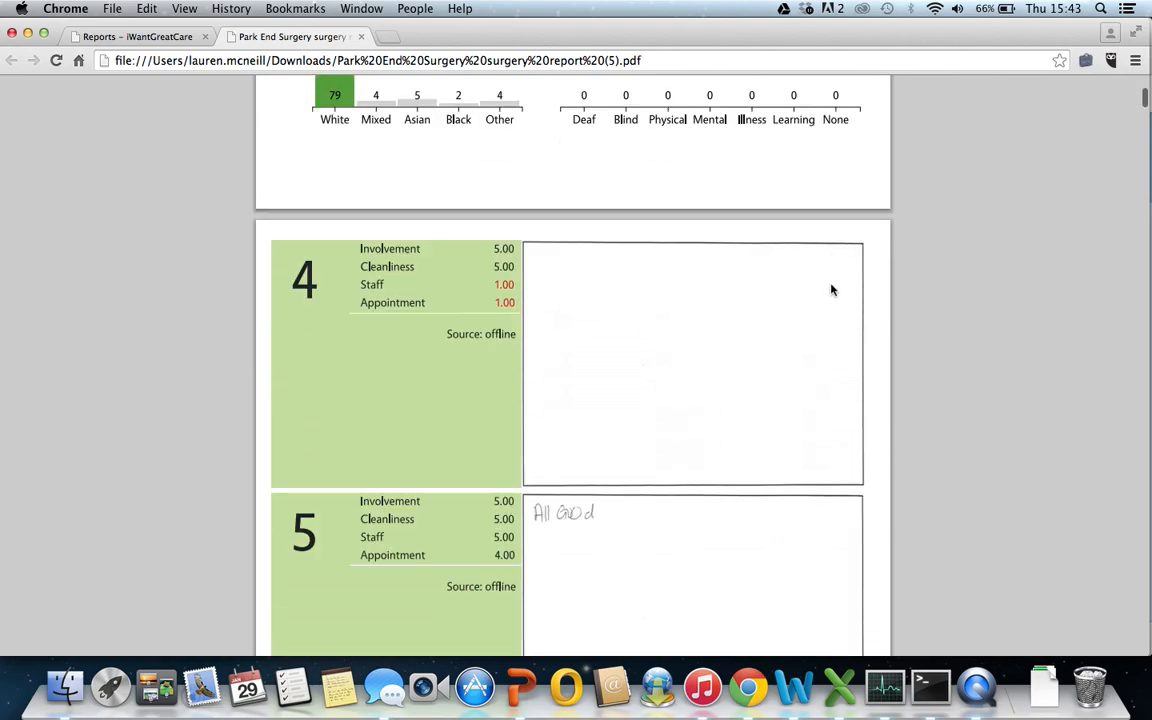
{"action": "scroll", "scroll_direction": "down", "scroll_amount": 3}
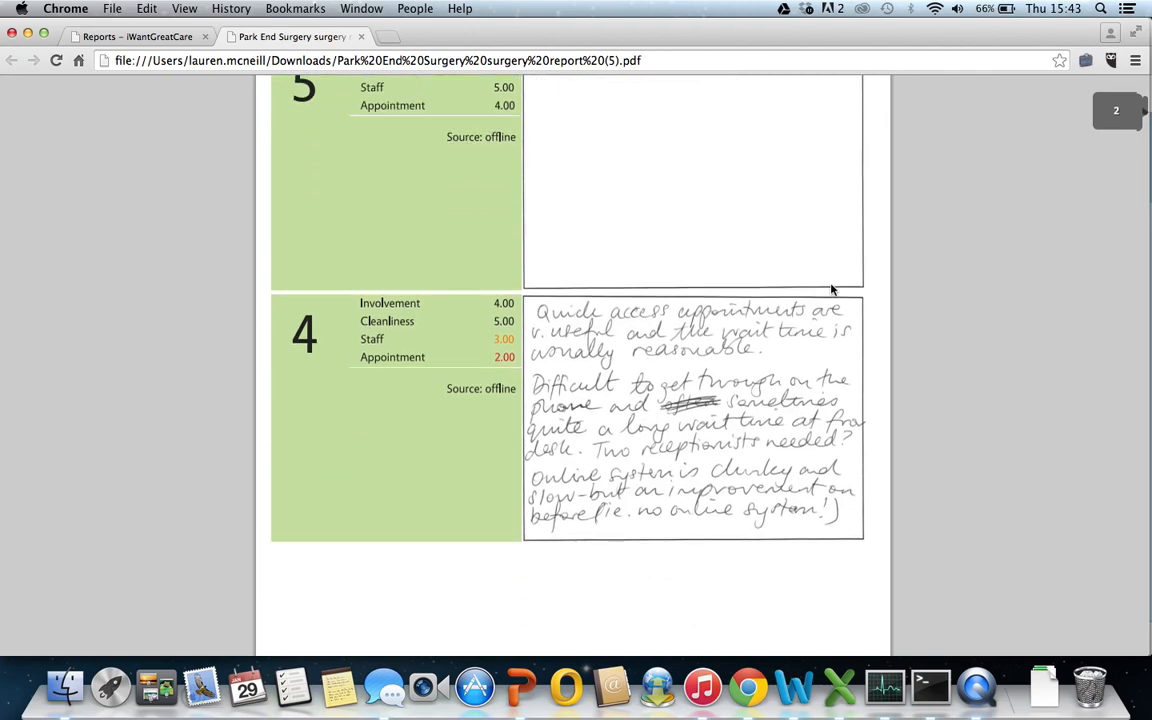
{"action": "scroll", "scroll_direction": "down", "scroll_amount": 3}
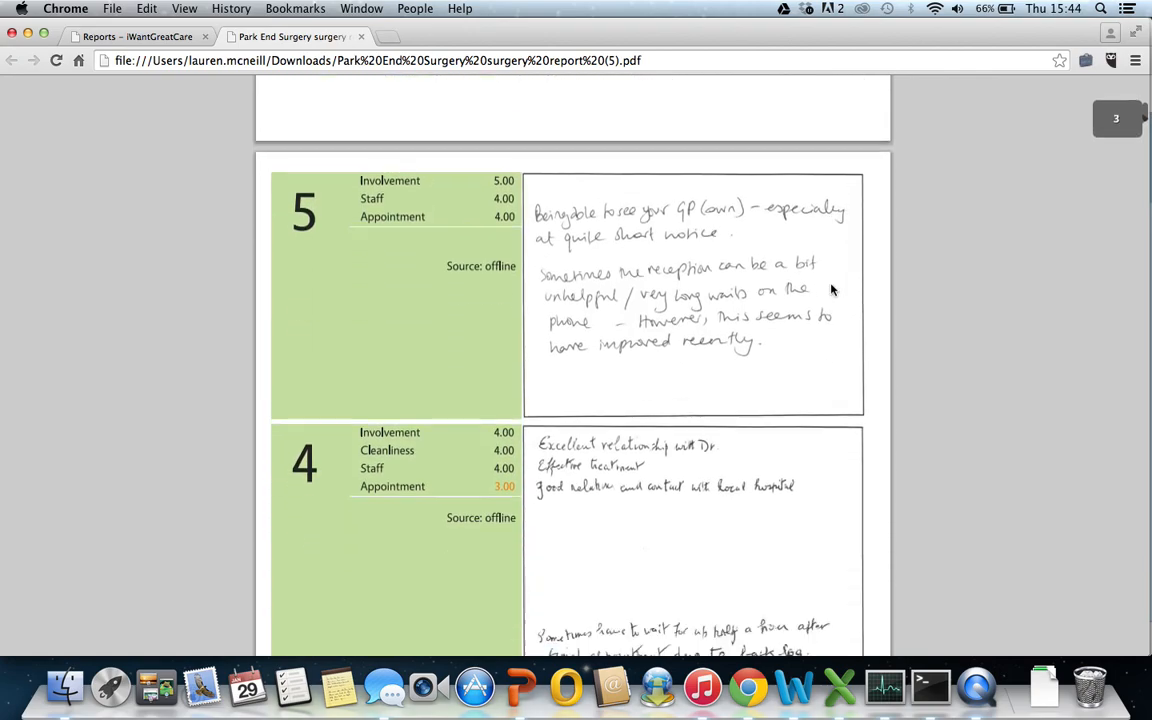
{"action": "scroll", "scroll_direction": "down", "scroll_amount": 3}
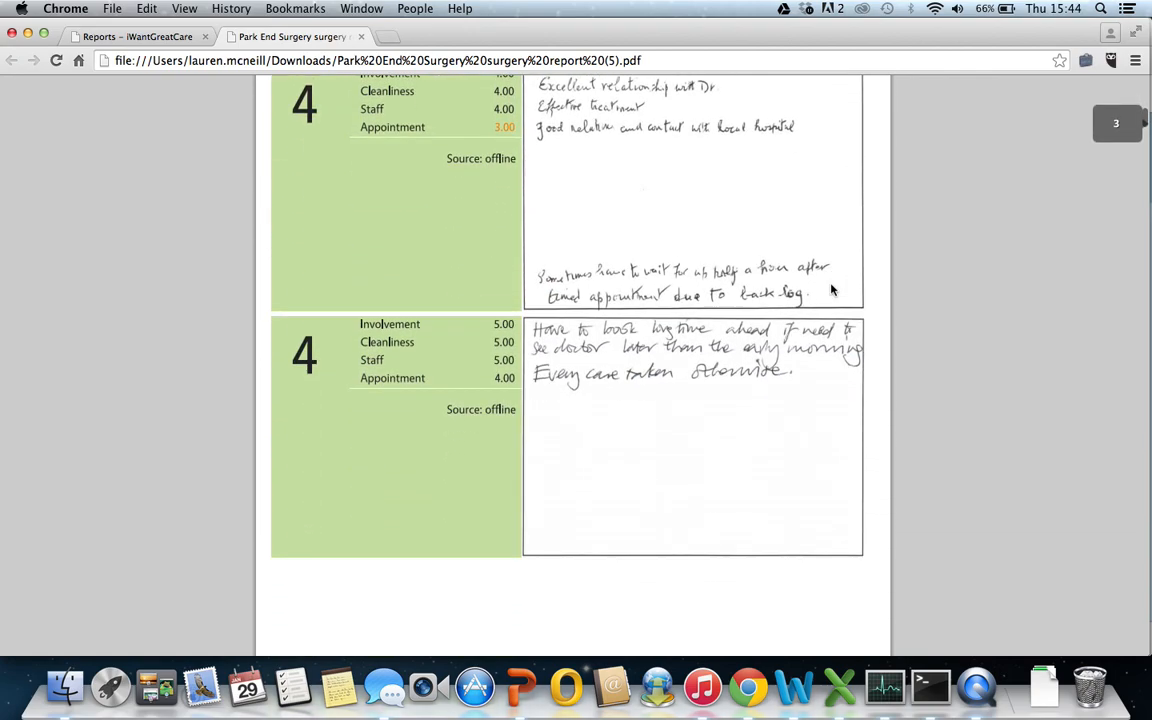
{"action": "mouse_move", "coordinate": [584, 190]}
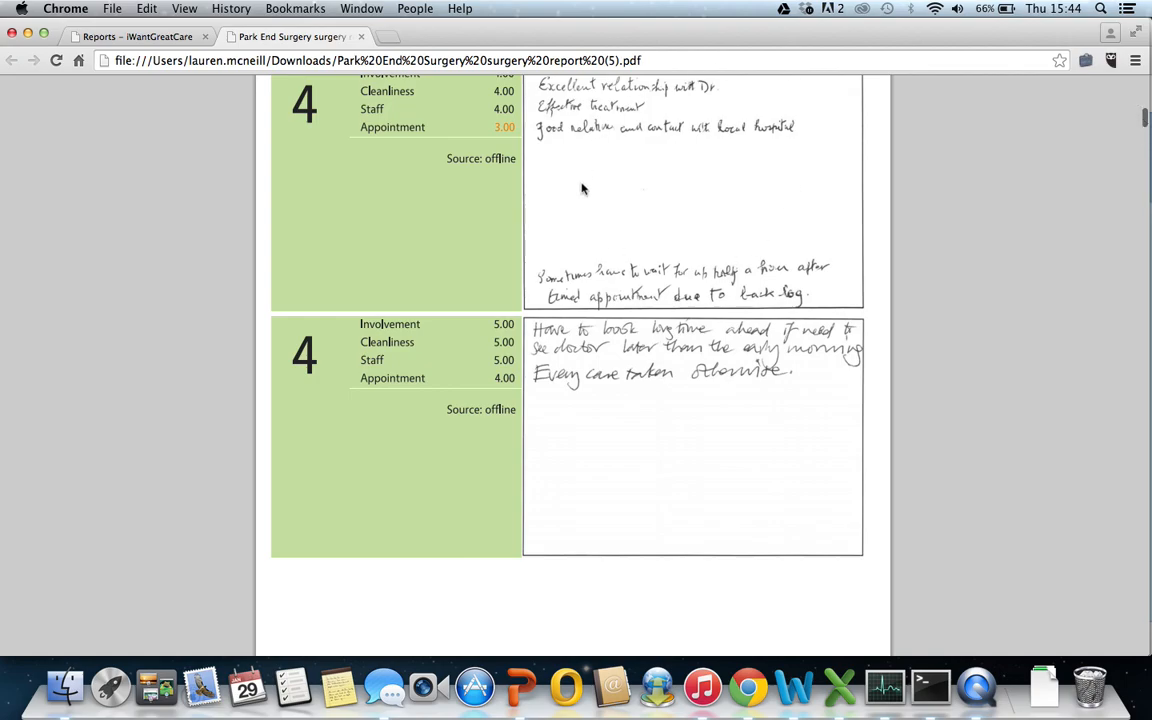
{"action": "scroll", "scroll_direction": "down", "scroll_amount": 3}
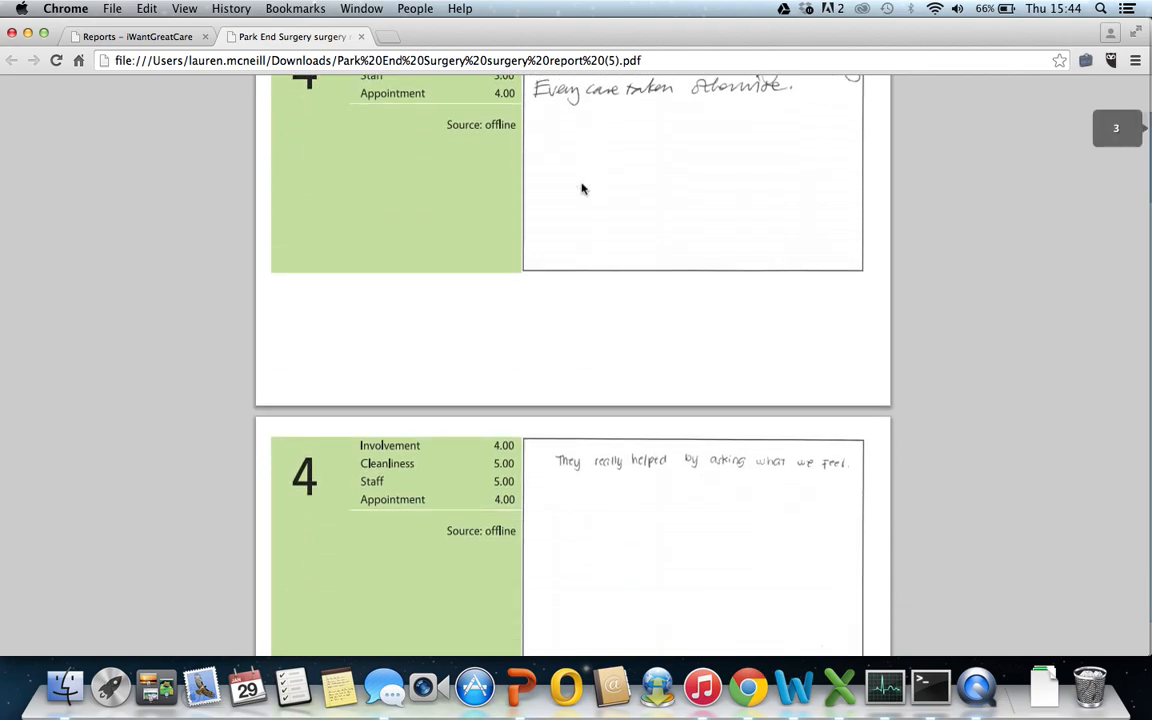
{"action": "scroll", "scroll_direction": "up", "scroll_amount": 3}
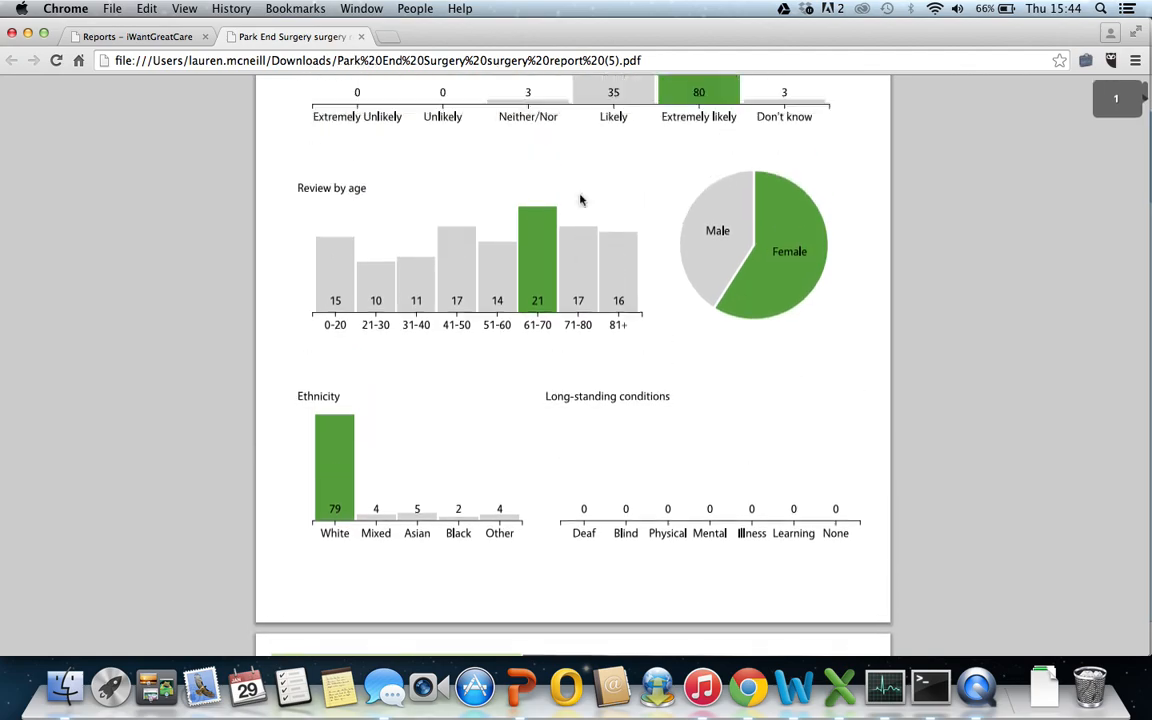
{"action": "scroll", "scroll_direction": "up", "scroll_amount": 3}
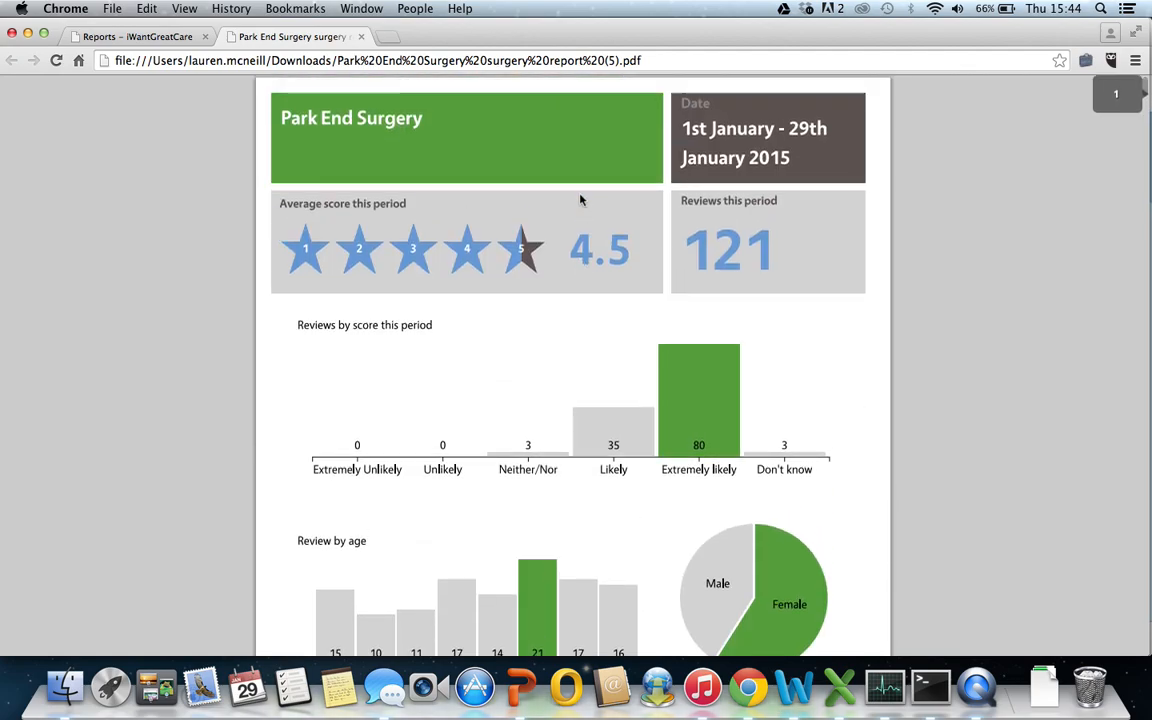
{"action": "mouse_move", "coordinate": [638, 305]}
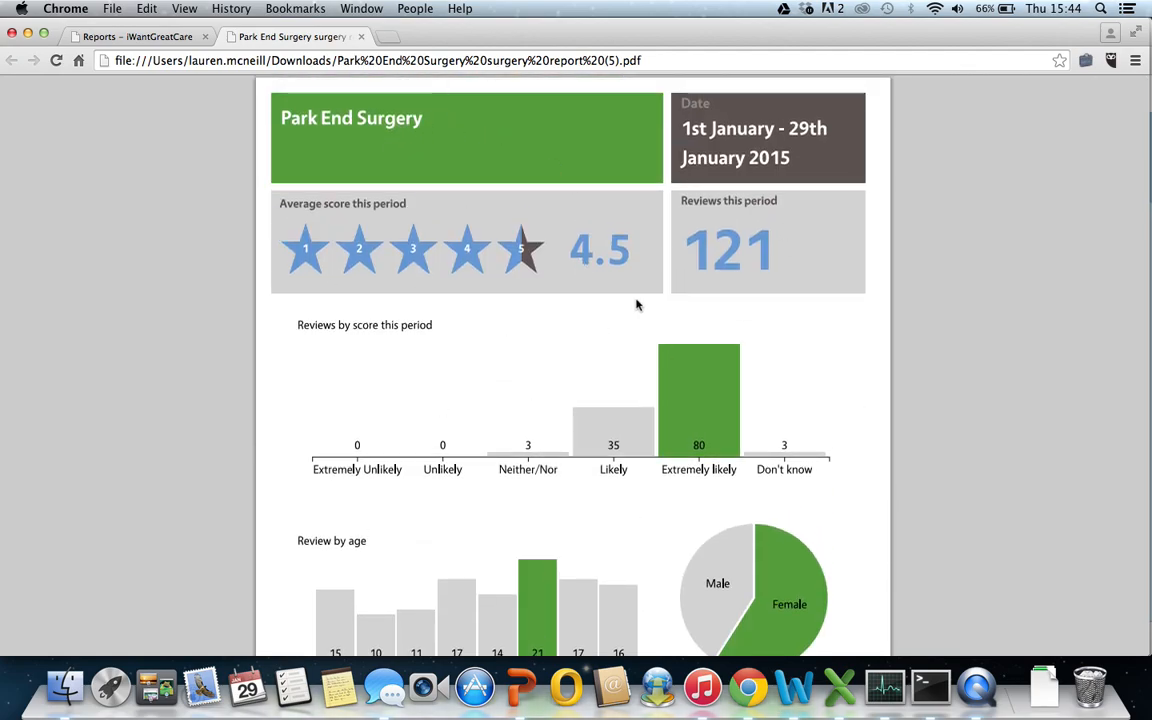
{"action": "mouse_move", "coordinate": [456, 309]}
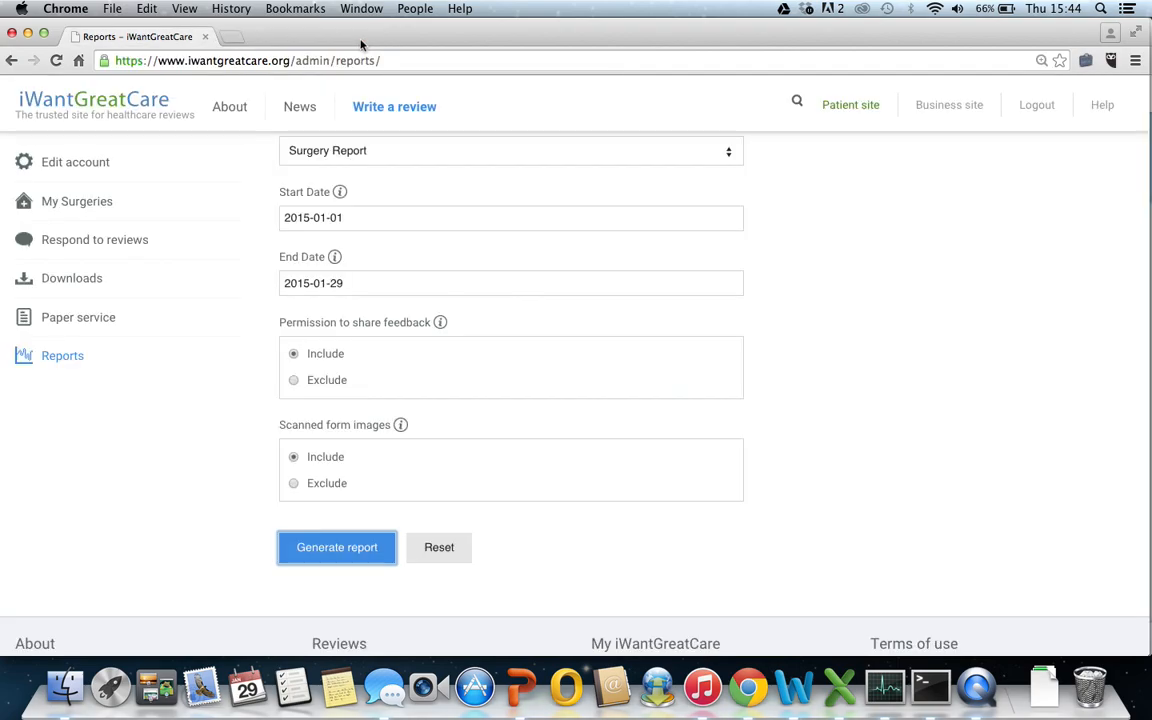
- Generate a Raw Data report in Excel format for Park End Surgery
{"action": "scroll", "scroll_direction": "up", "scroll_amount": 3}
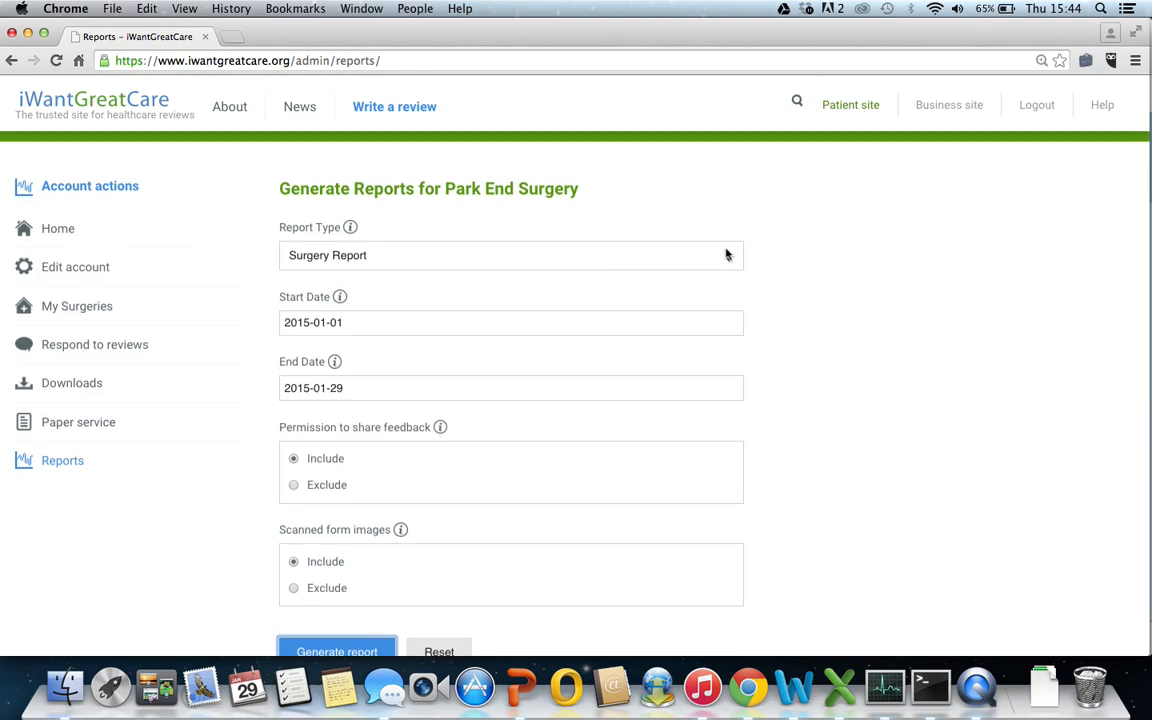
{"action": "left_click", "coordinate": [511, 255]}
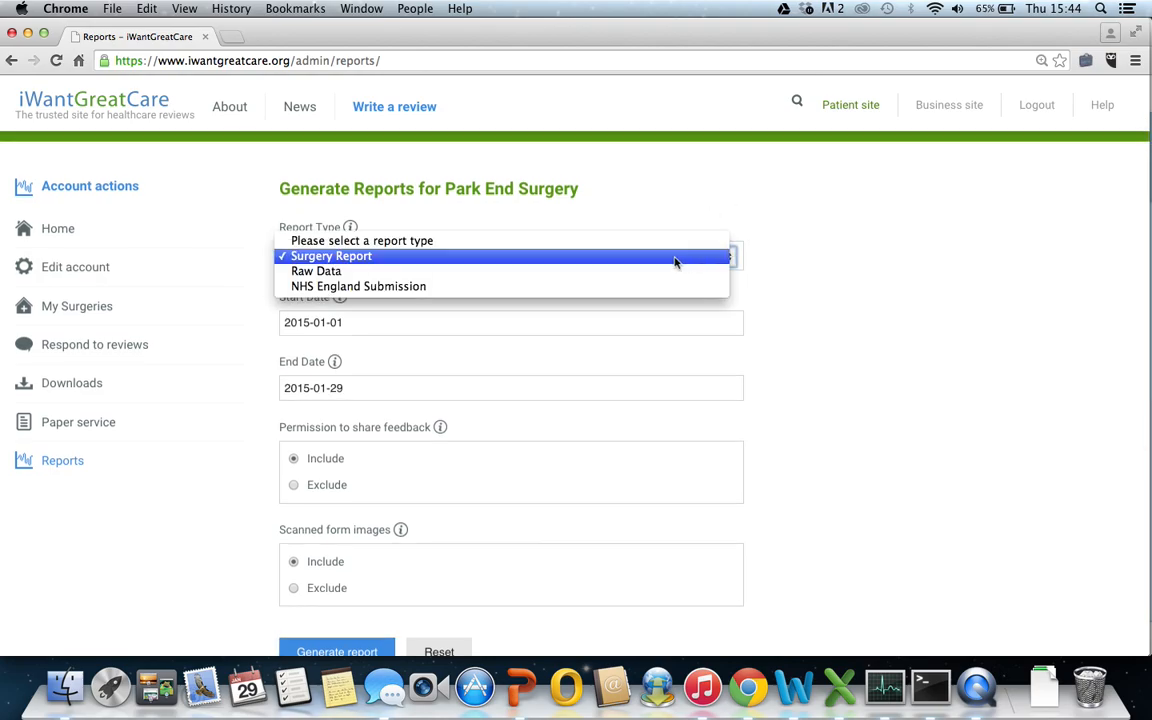
{"action": "left_click", "coordinate": [316, 271]}
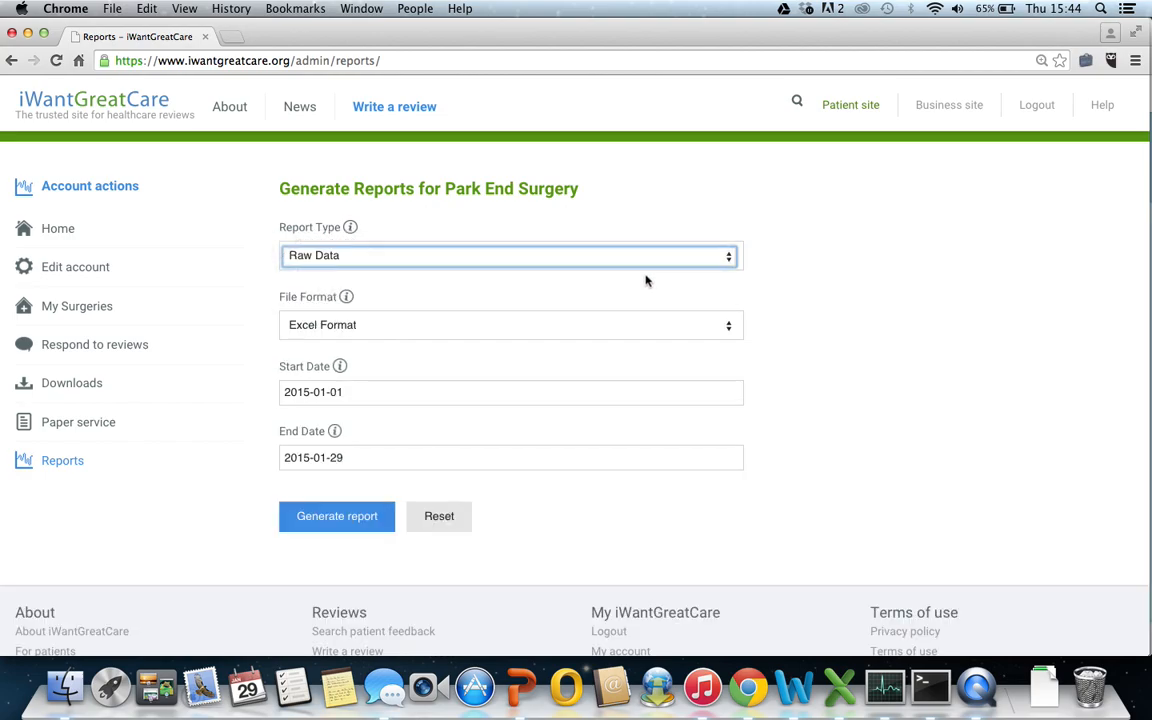
{"action": "mouse_move", "coordinate": [340, 455]}
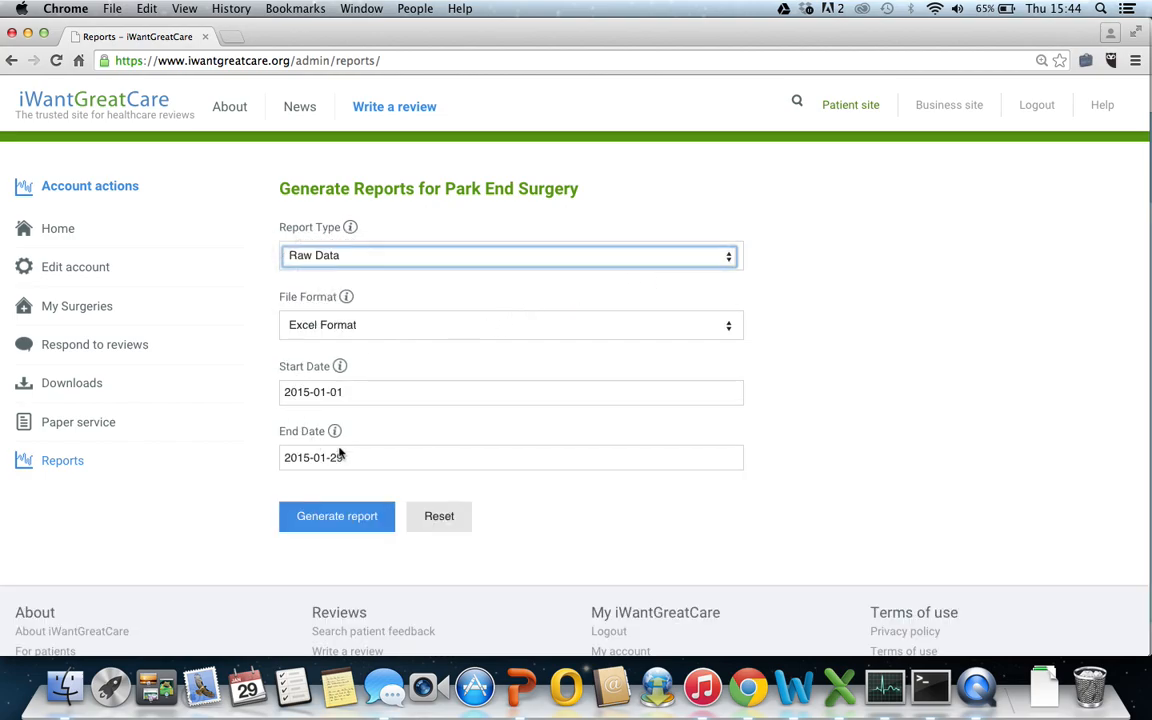
{"action": "mouse_move", "coordinate": [339, 366]}
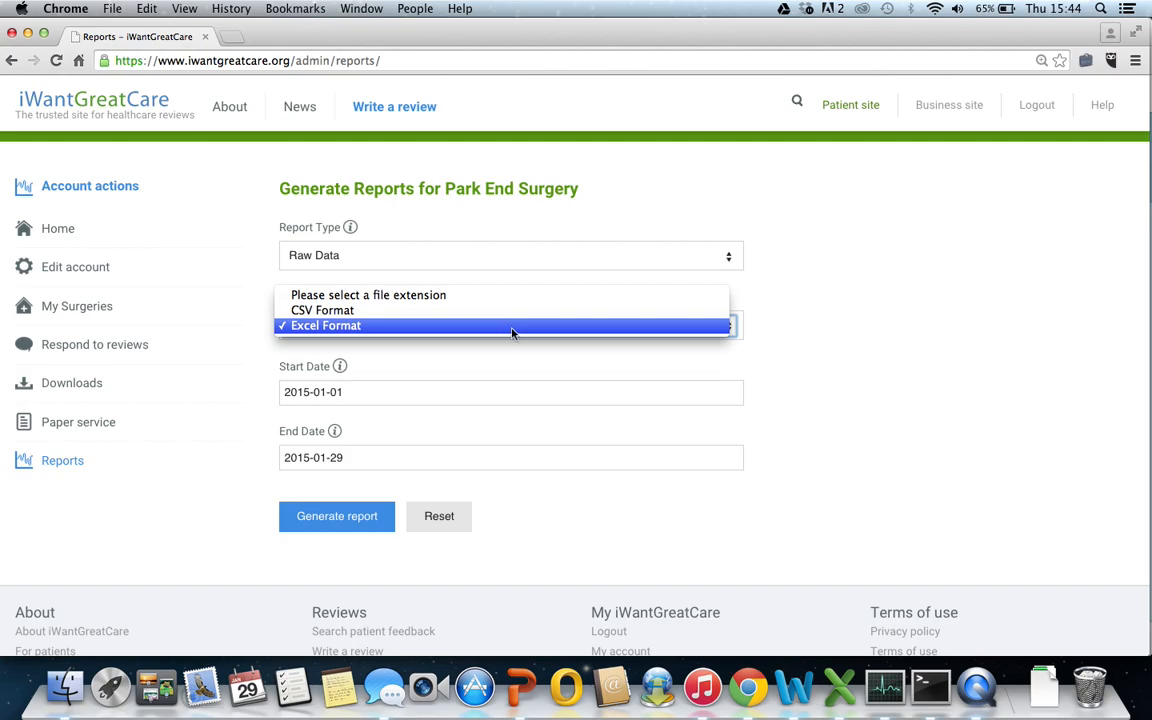
{"action": "left_click", "coordinate": [326, 325]}
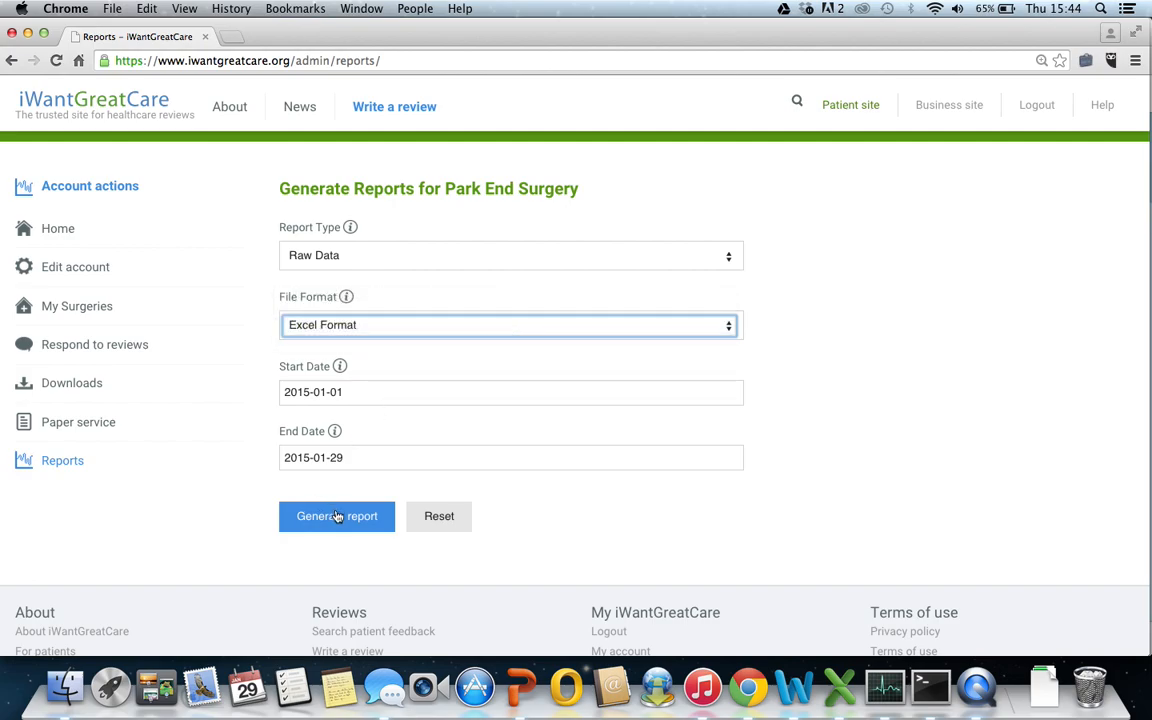
{"action": "left_click", "coordinate": [337, 516]}
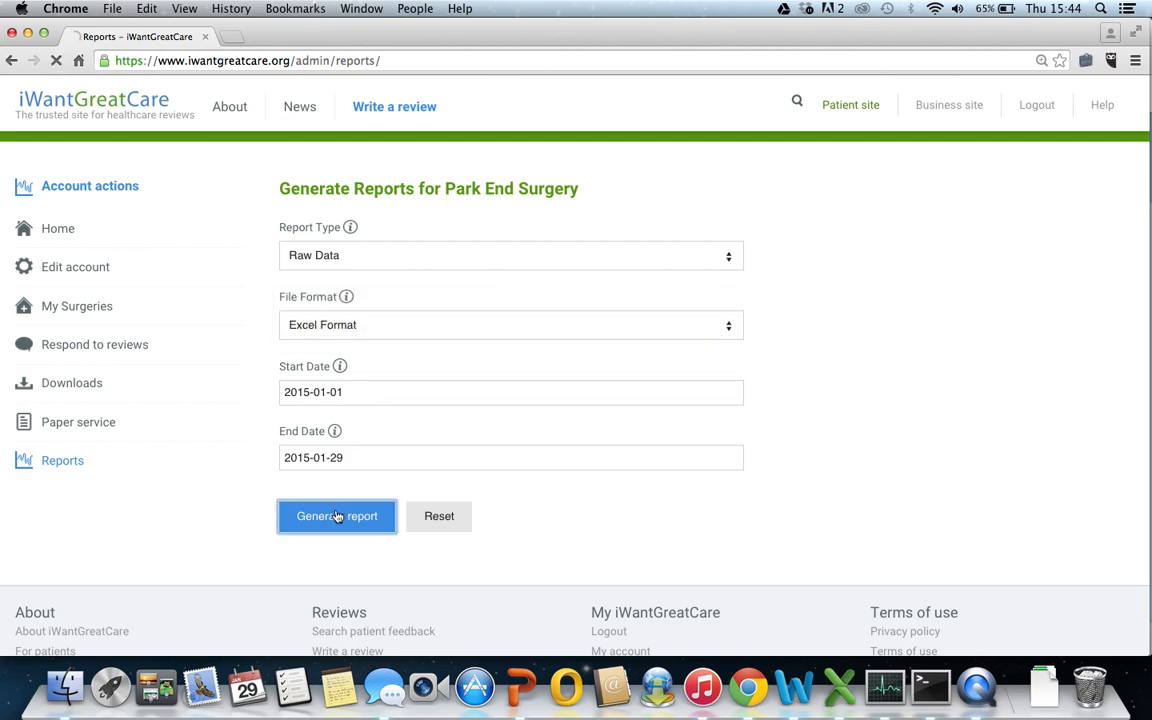
{"action": "left_click", "coordinate": [337, 516]}
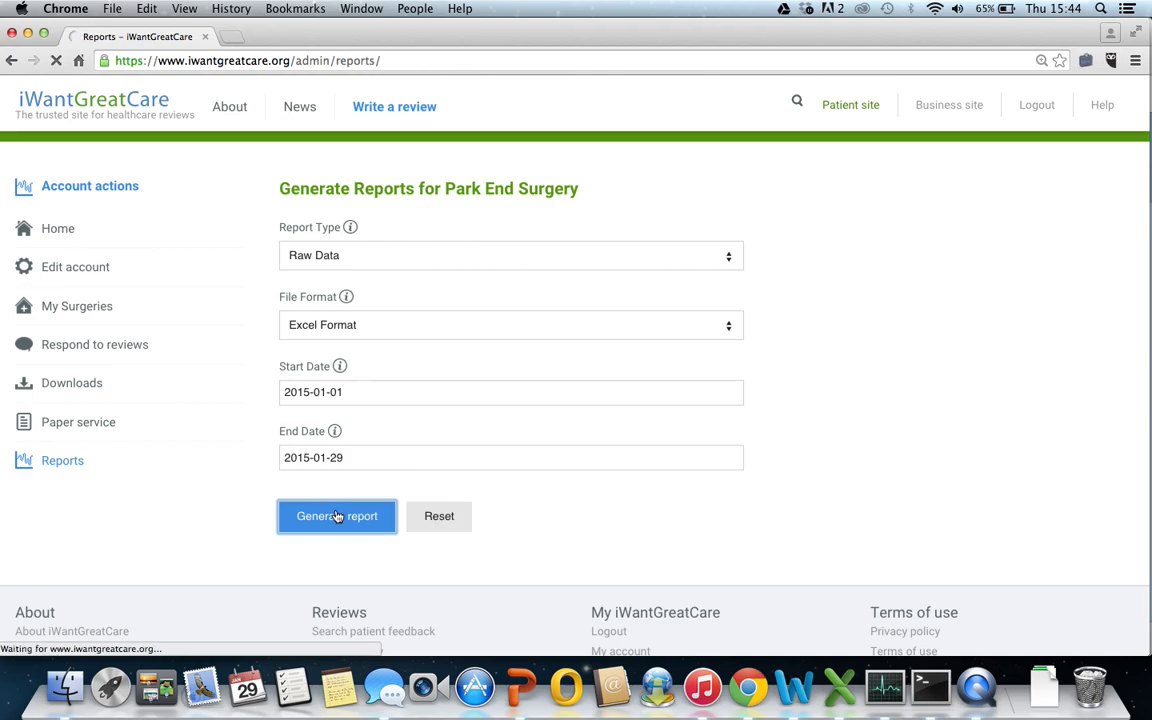
{"action": "left_click", "coordinate": [337, 516]}
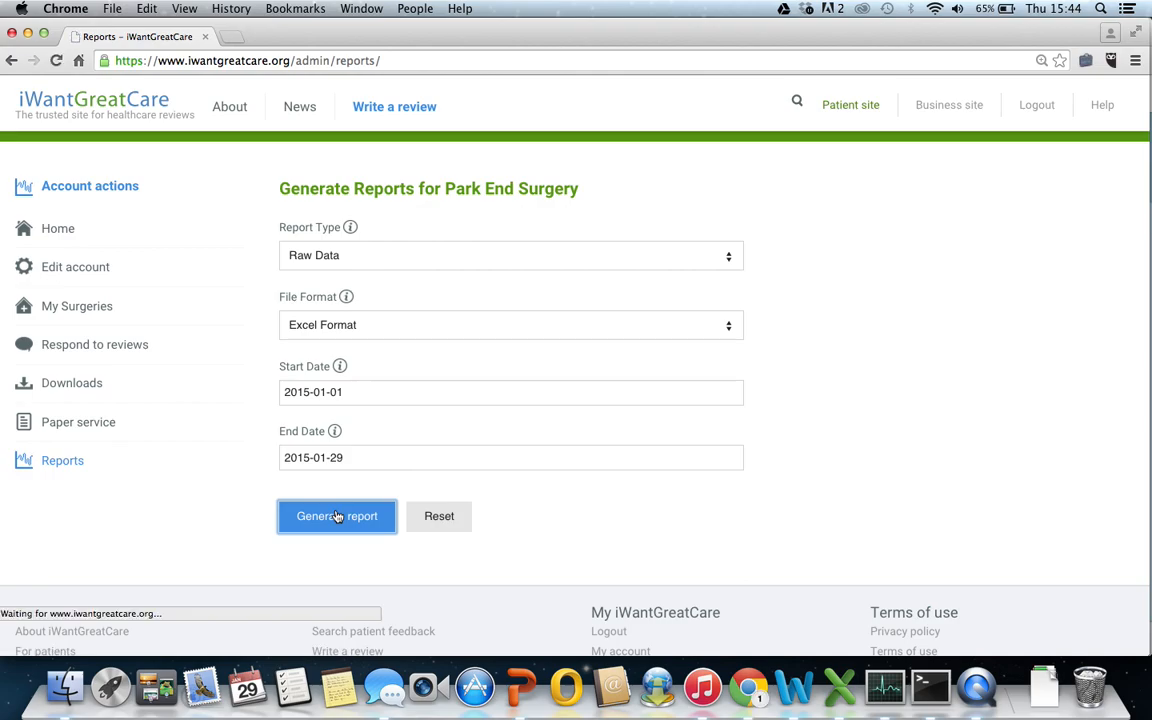
{"action": "left_click", "coordinate": [336, 516]}
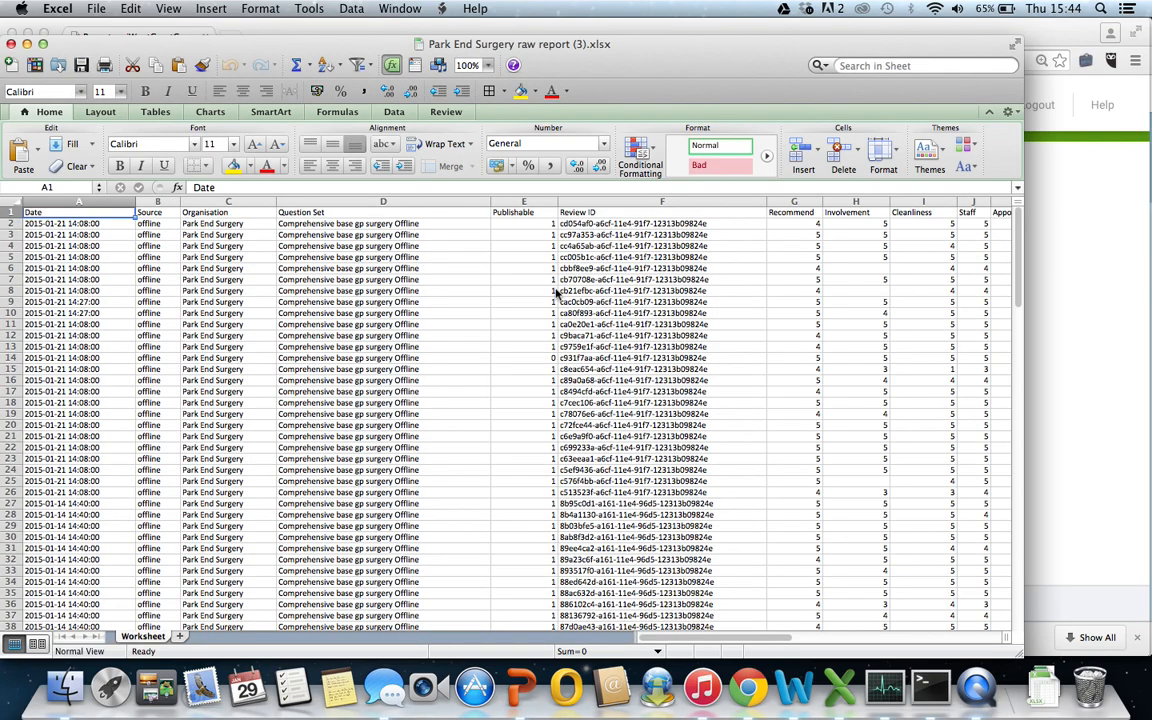
{"action": "mouse_move", "coordinate": [487, 268]}
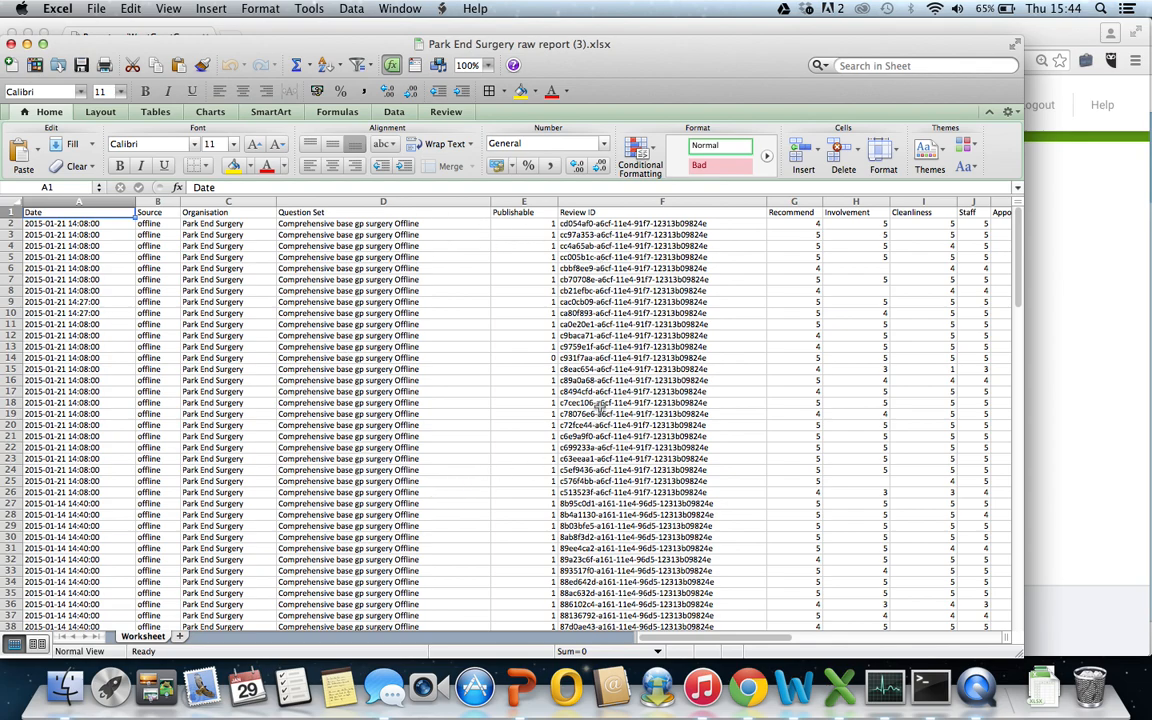
{"action": "mouse_move", "coordinate": [355, 458]}
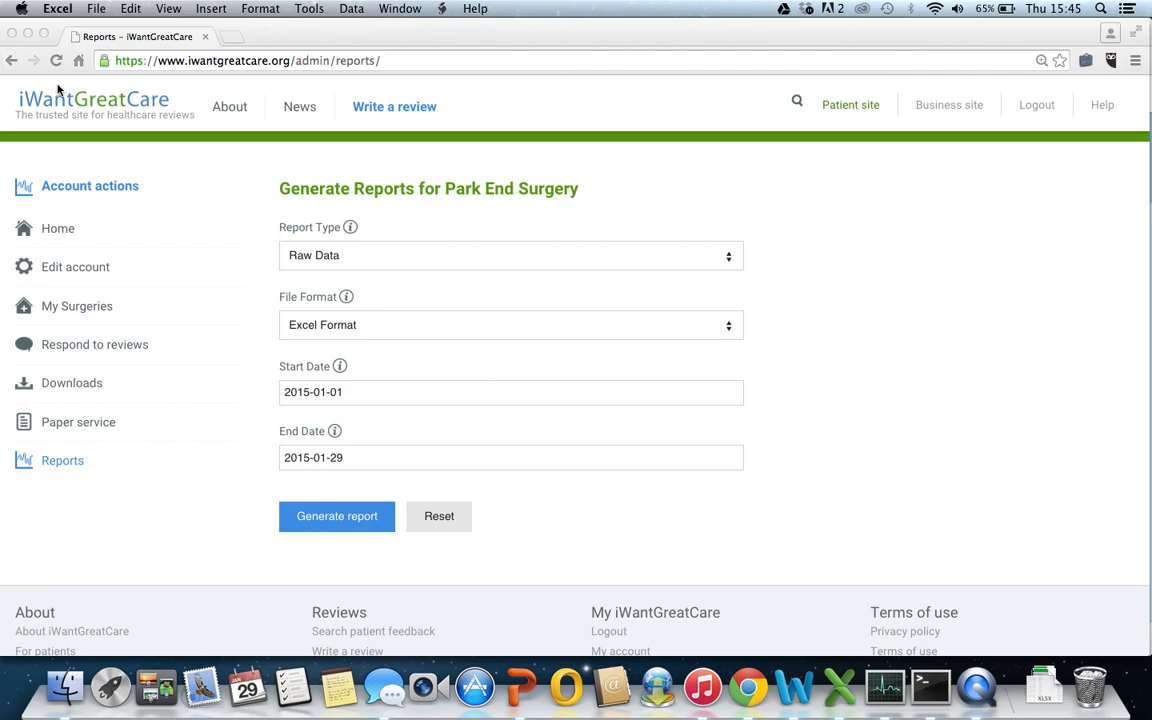
{"action": "mouse_move", "coordinate": [305, 363]}
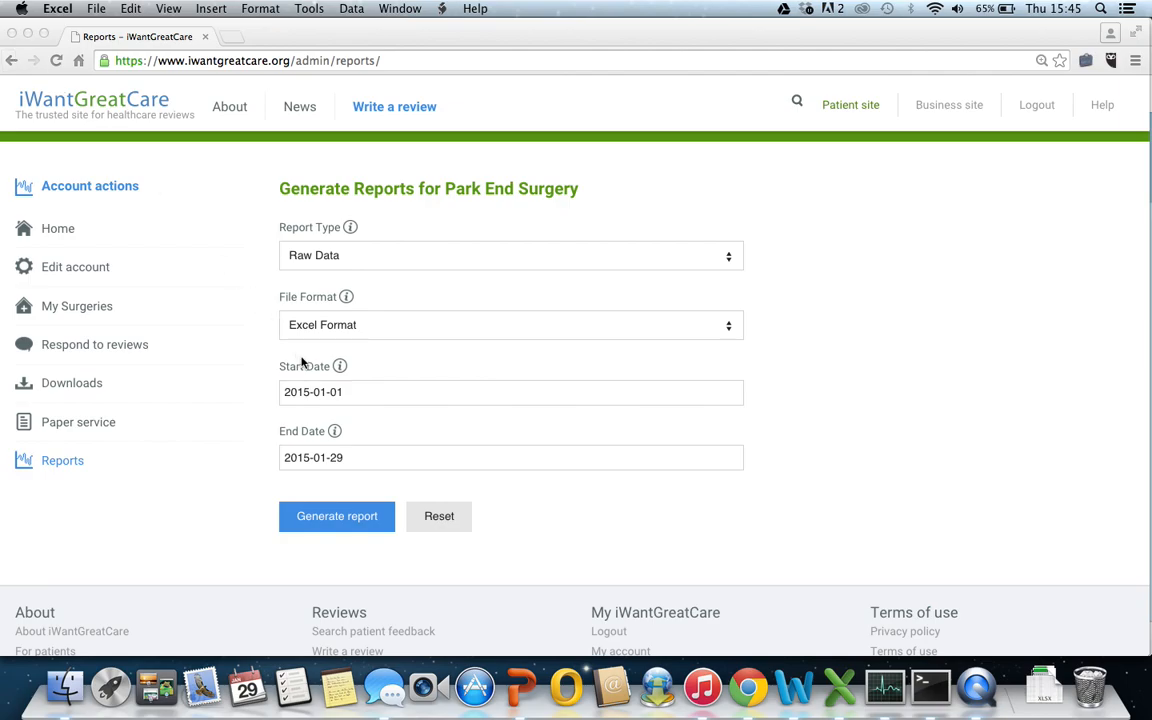
- Generate the NHS England Submission report in Excel format from the report page
{"action": "left_click", "coordinate": [748, 686]}
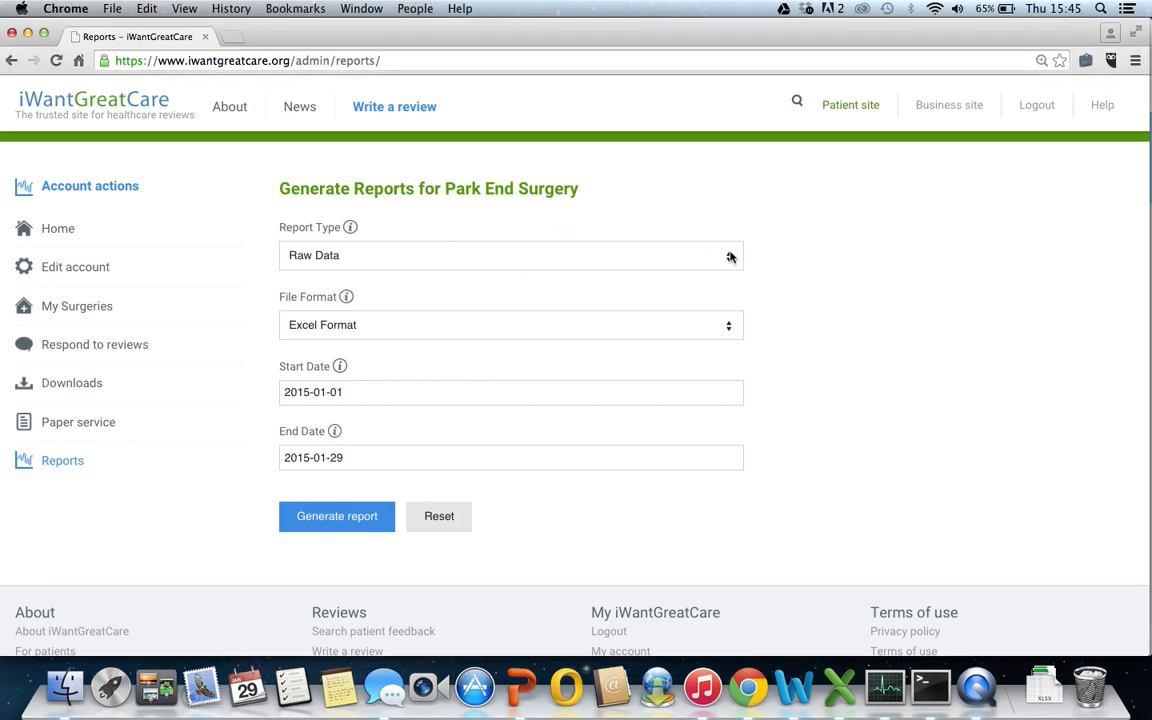
{"action": "left_click", "coordinate": [511, 255]}
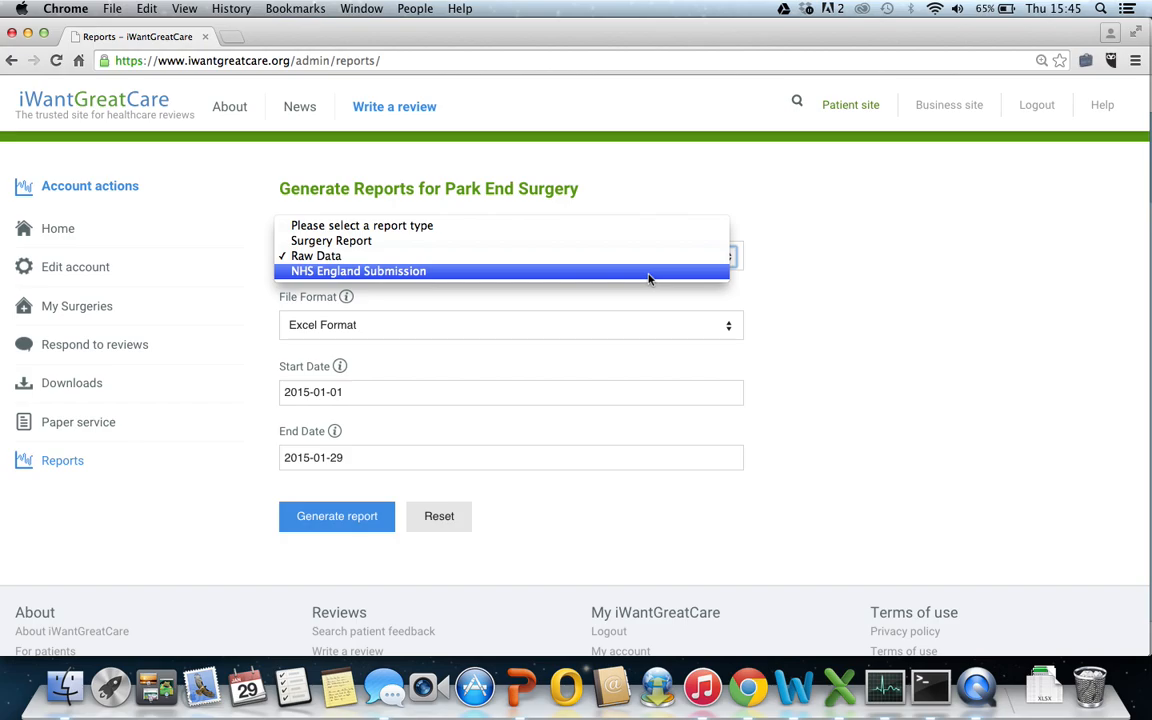
{"action": "left_click", "coordinate": [358, 271]}
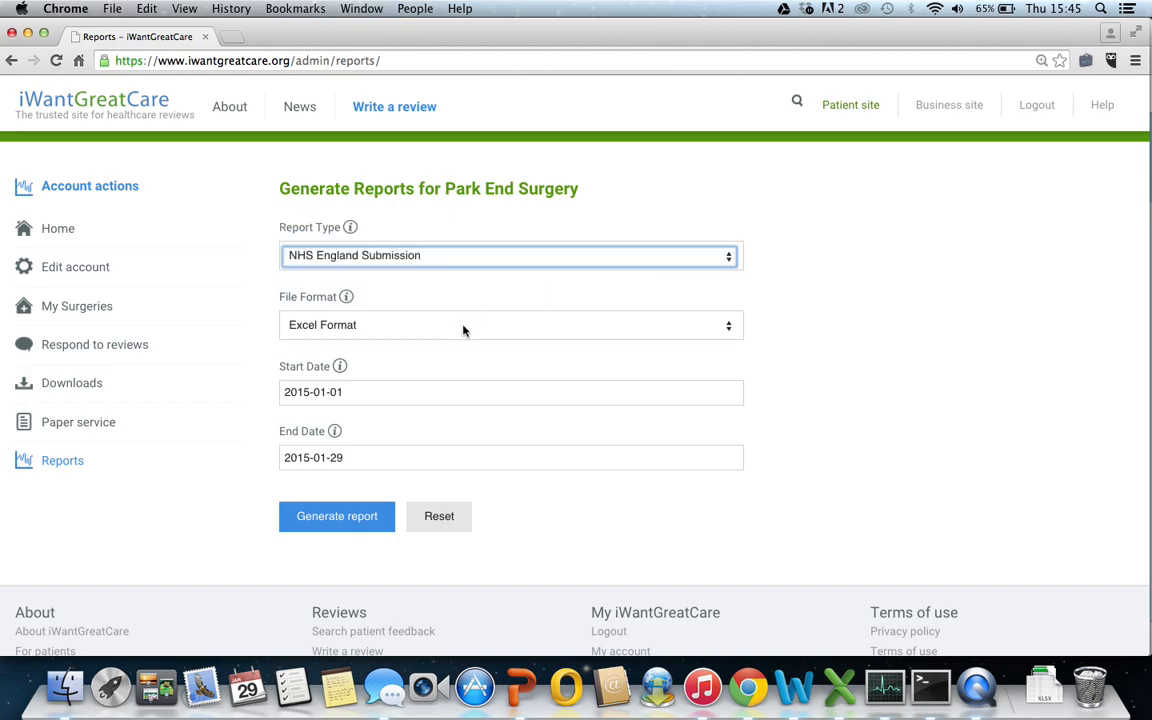
{"action": "left_click", "coordinate": [511, 324]}
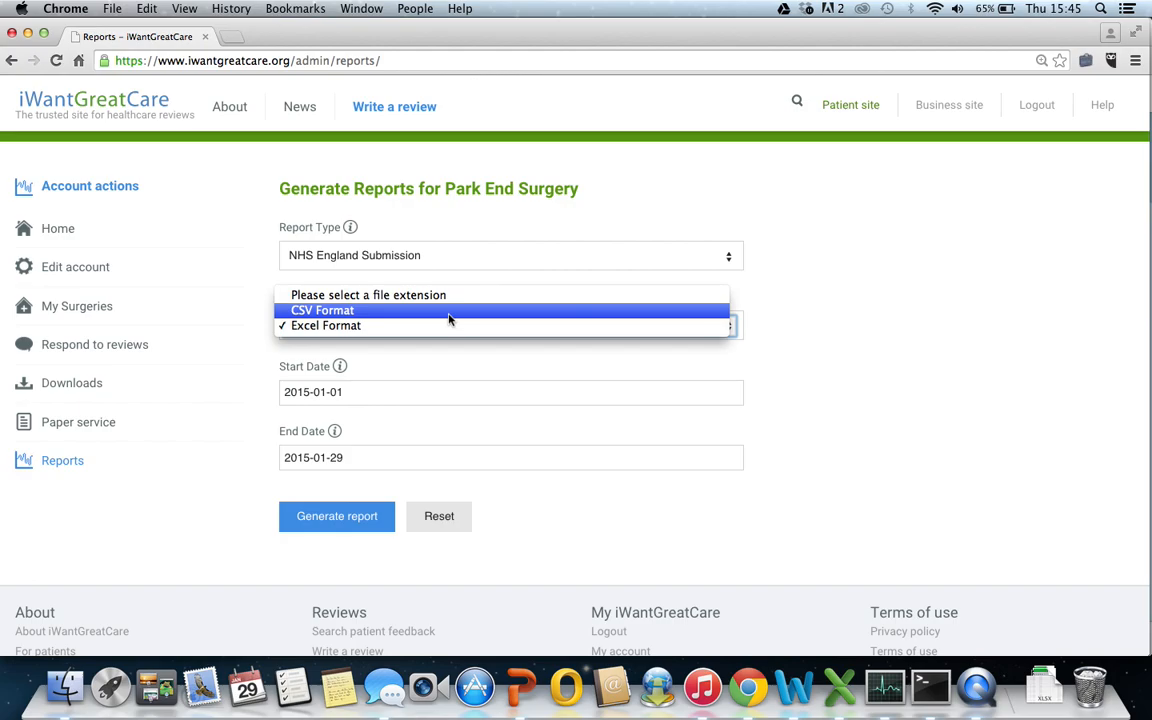
{"action": "left_click", "coordinate": [326, 325]}
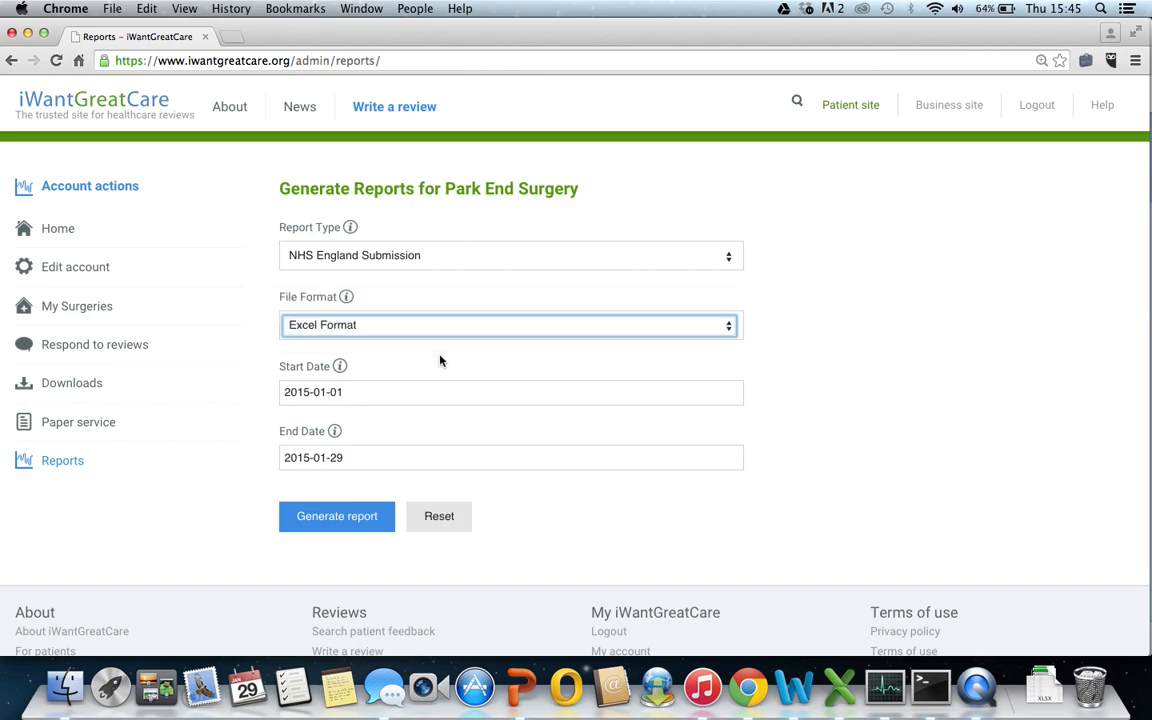
{"action": "mouse_move", "coordinate": [293, 426]}
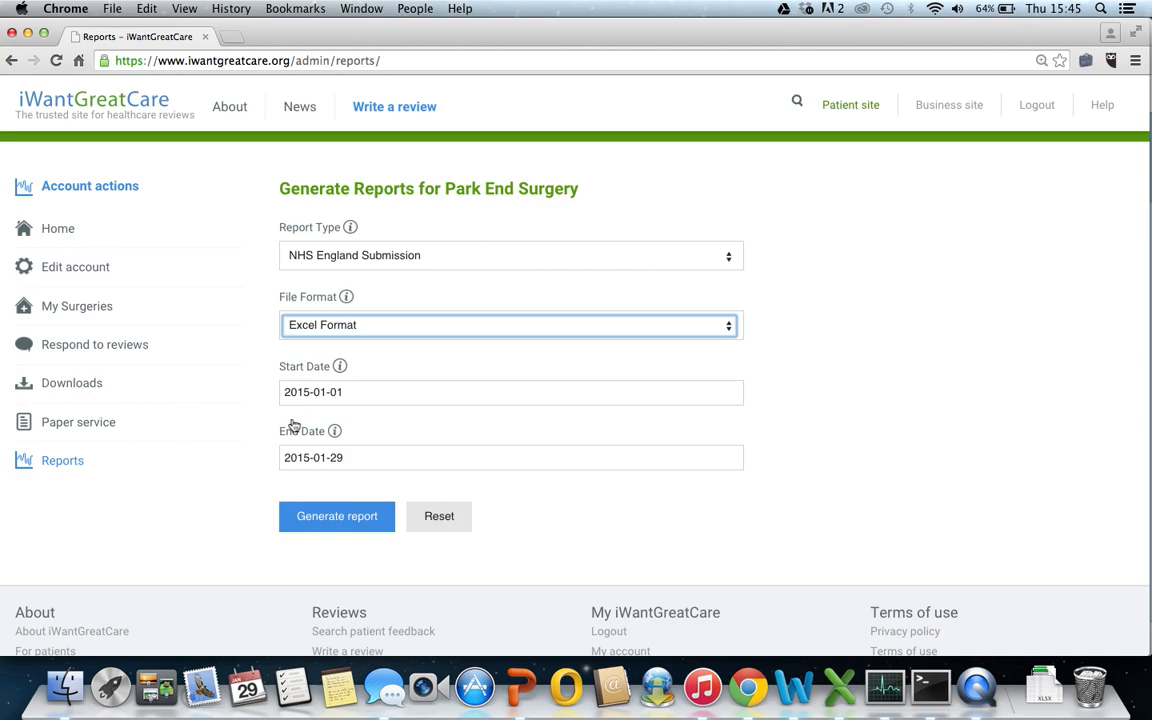
{"action": "left_click", "coordinate": [337, 516]}
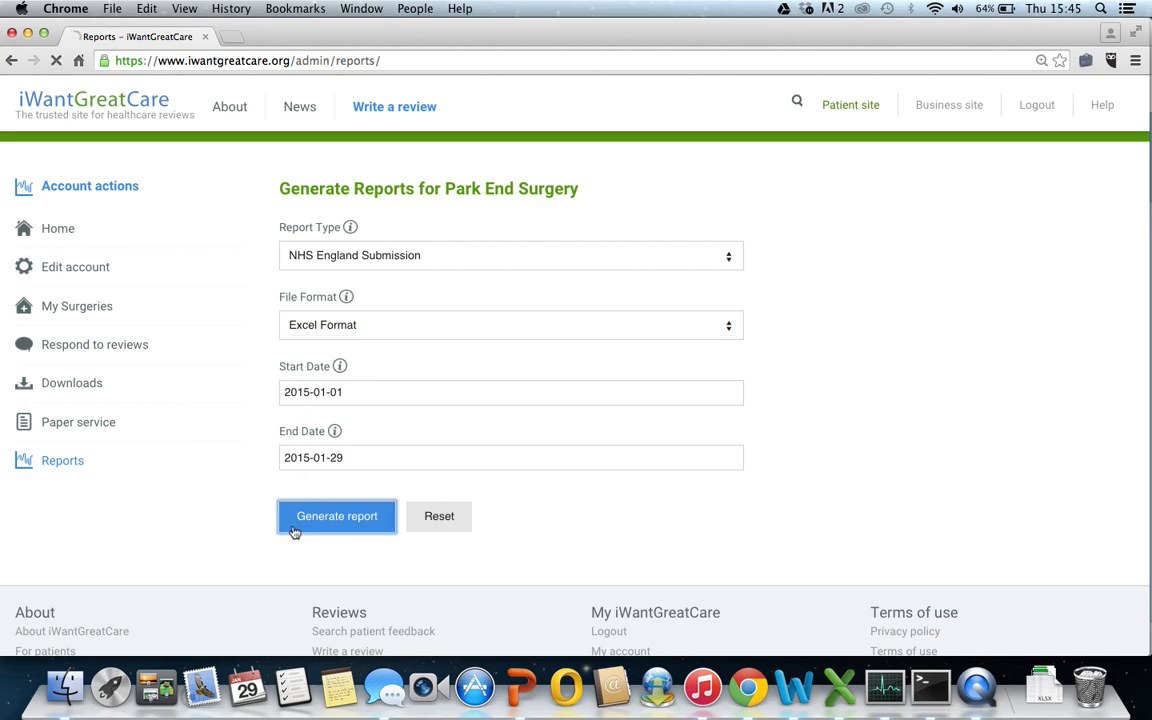
{"action": "left_click", "coordinate": [336, 516]}
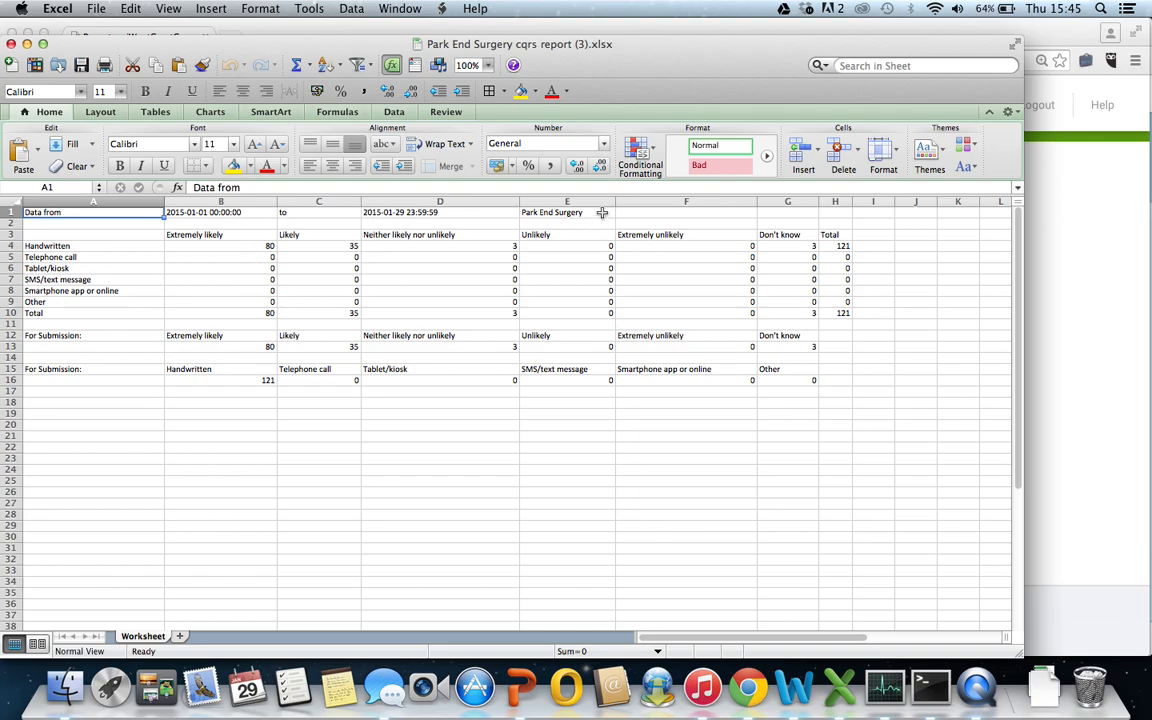
- Review the sheet's Park End Surgery label, Tablet/kiosk channel and Total rows
{"action": "left_click", "coordinate": [567, 212]}
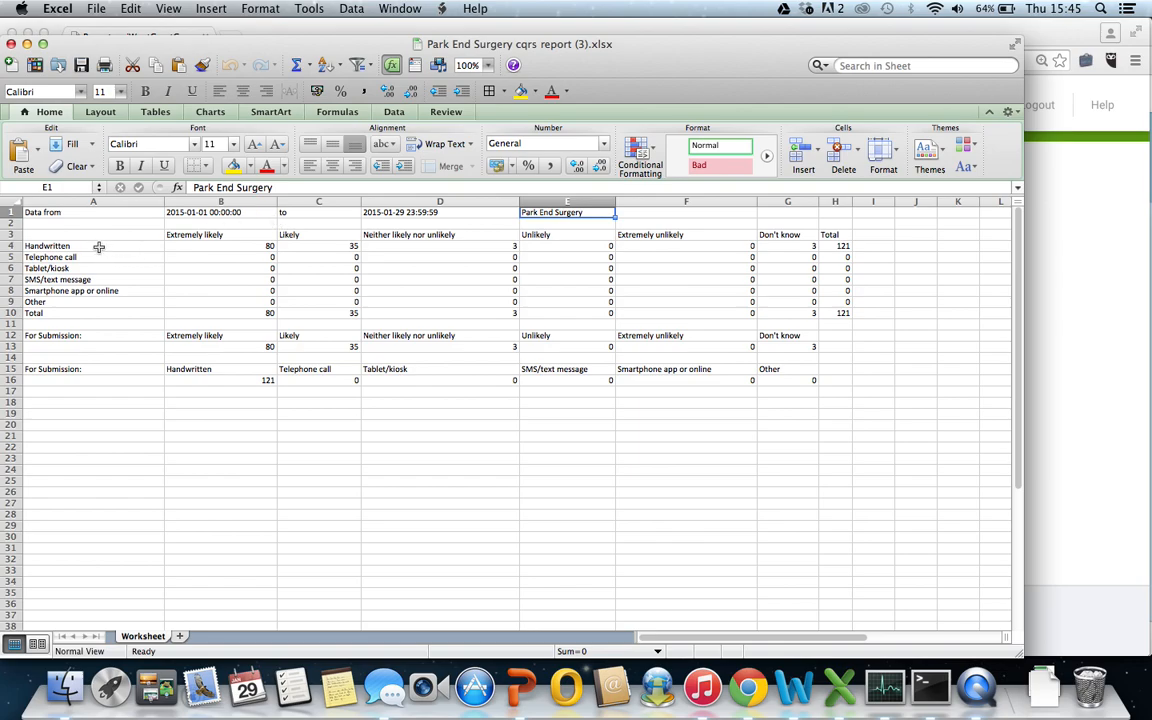
{"action": "left_click", "coordinate": [93, 268]}
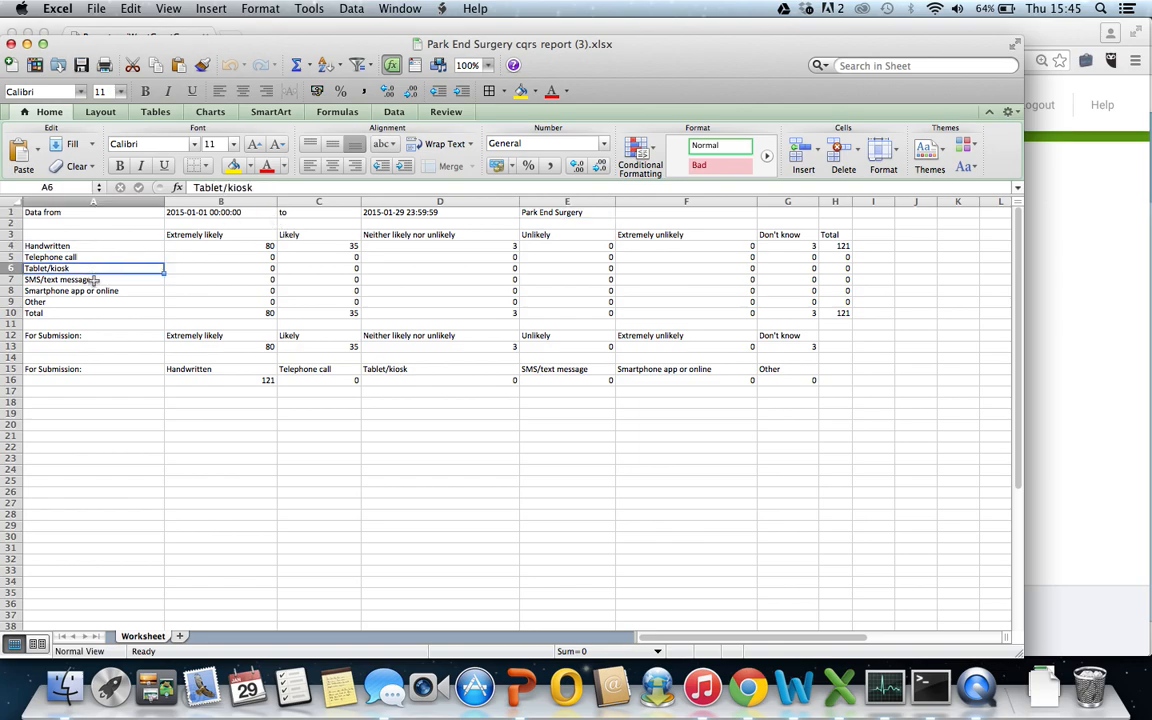
{"action": "left_click", "coordinate": [93, 313]}
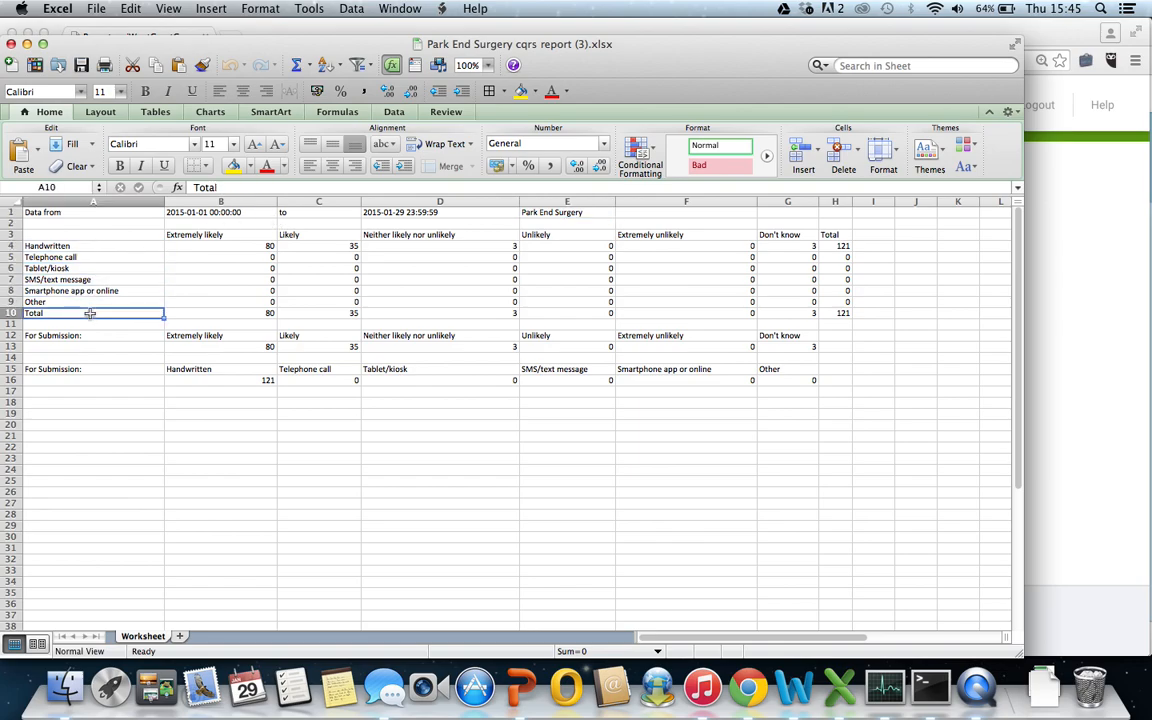
{"action": "left_click", "coordinate": [93, 335]}
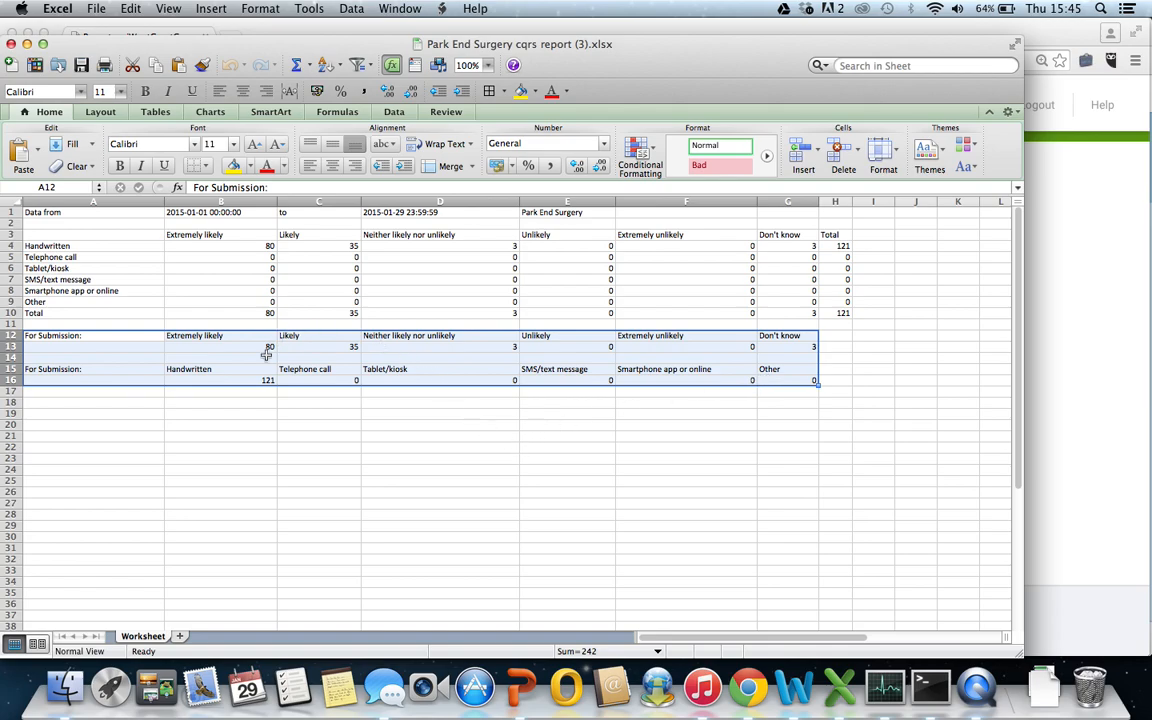
{"action": "mouse_move", "coordinate": [477, 344]}
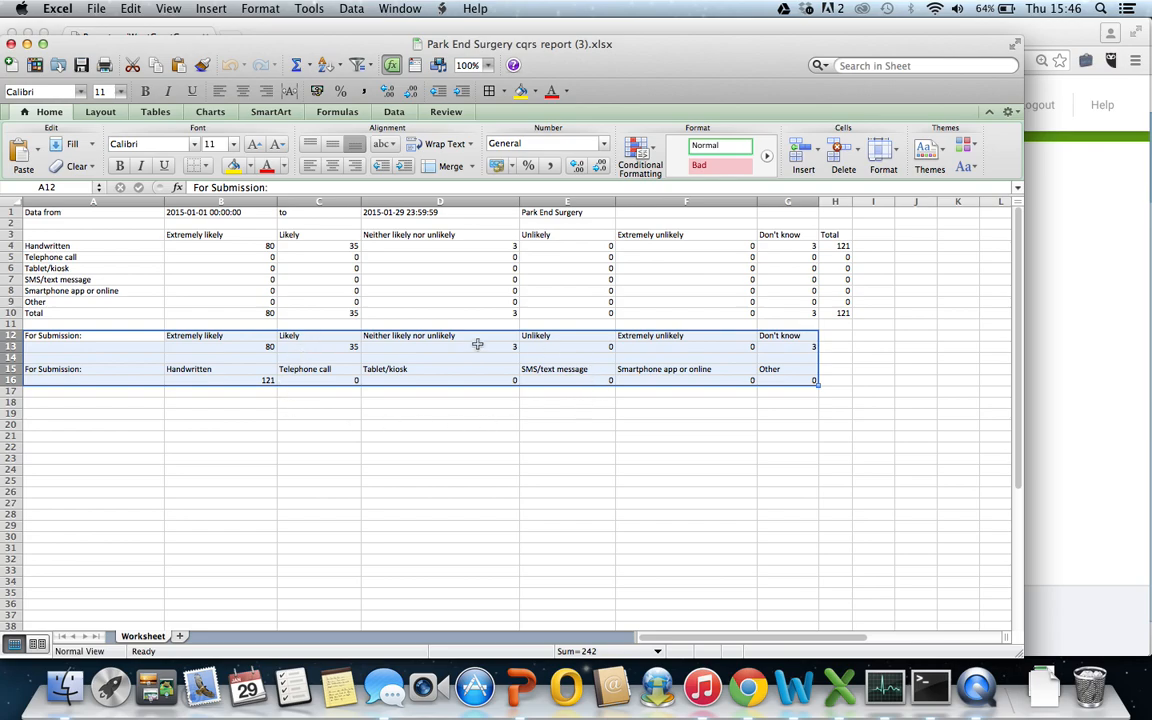